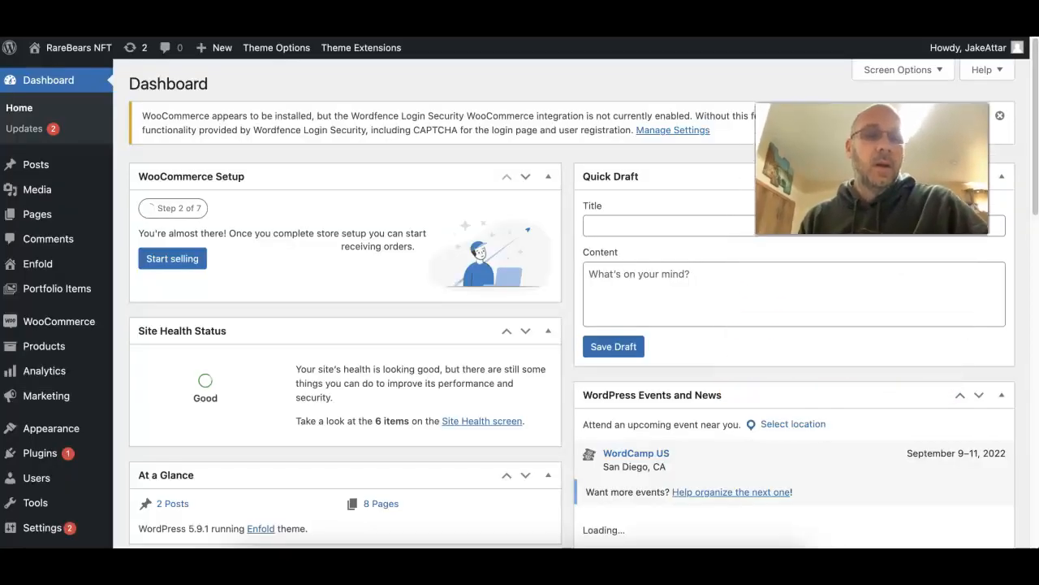
{"action": "mouse_move", "coordinate": [569, 205]}
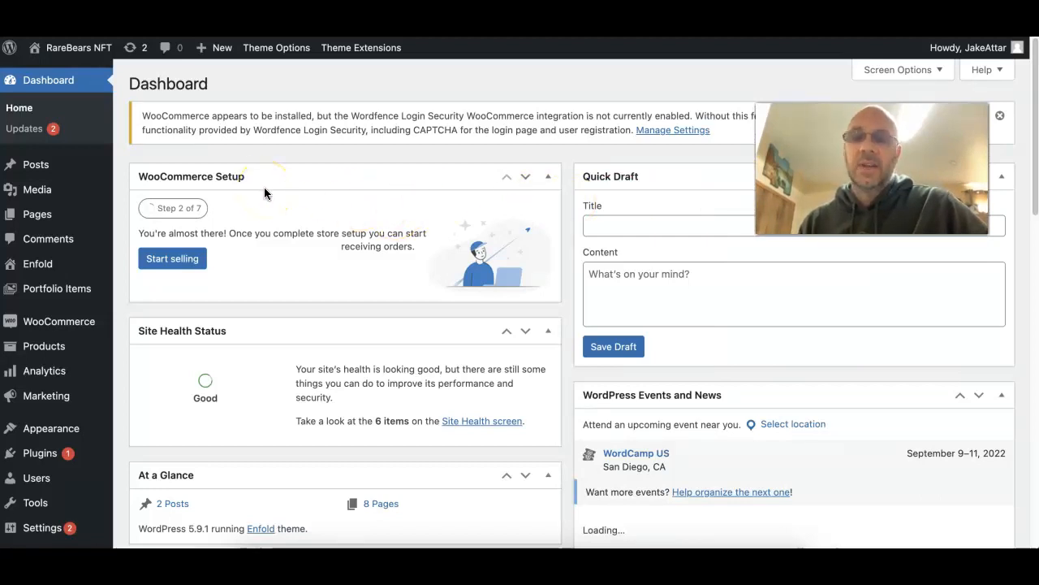
{"action": "mouse_move", "coordinate": [182, 192]}
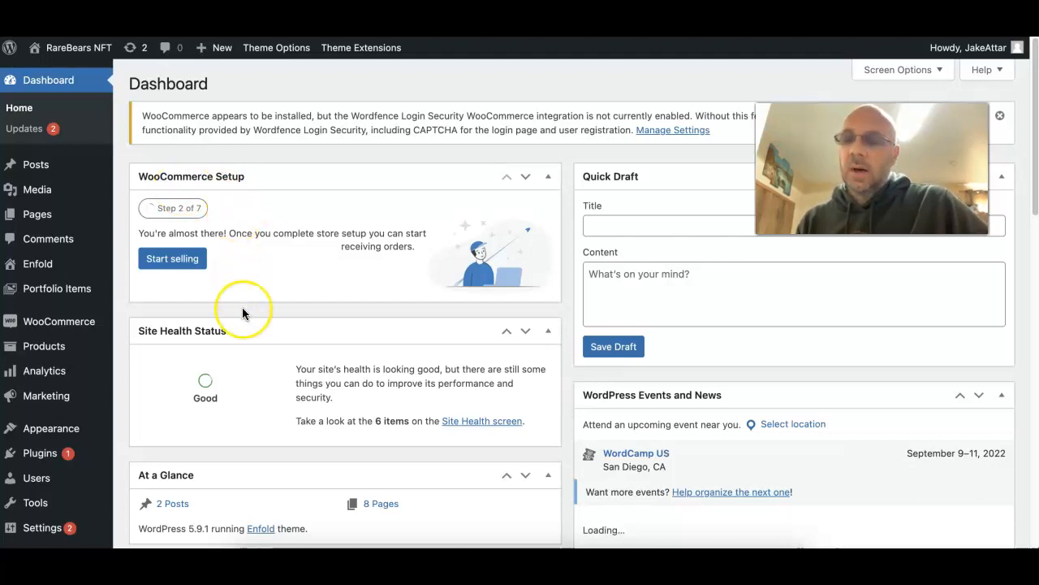
Scroll down the RareBears dashboard past the WooCommerce setup and site health panels
{"action": "scroll", "scroll_direction": "down", "scroll_amount": 3}
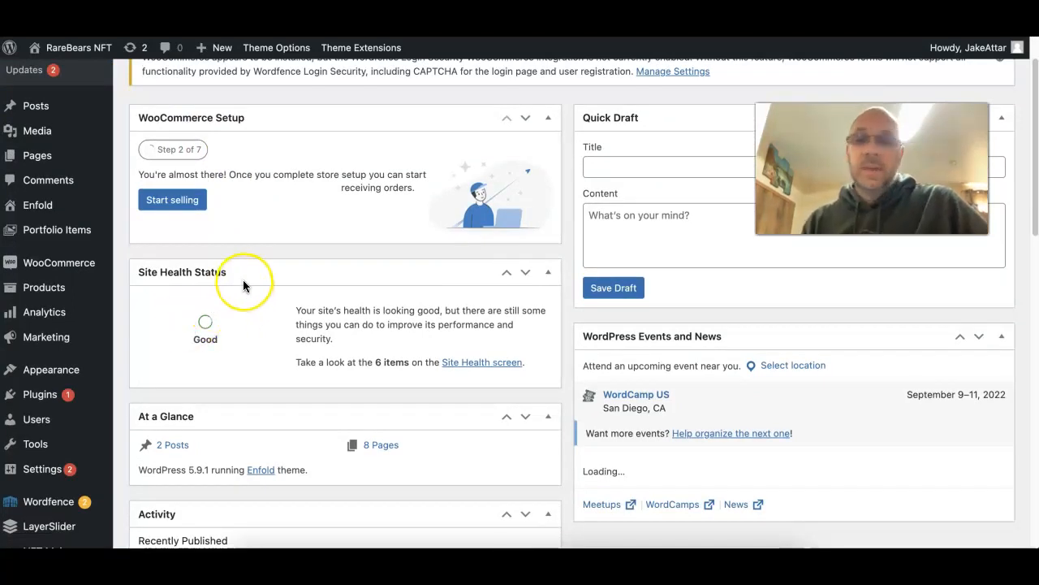
{"action": "mouse_move", "coordinate": [195, 268]}
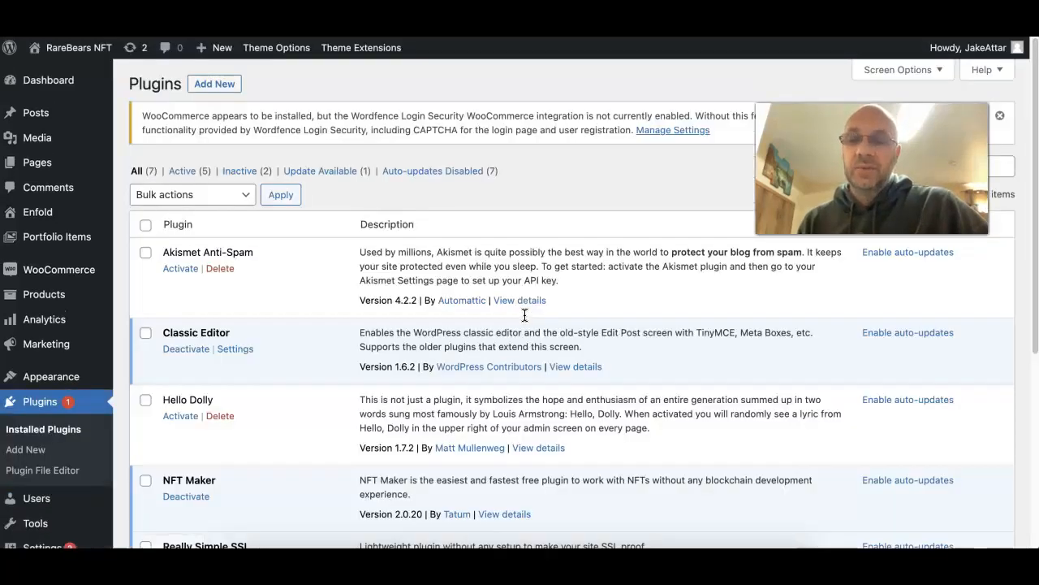
Scroll the installed plugins list down to NFT Maker
{"action": "scroll", "scroll_direction": "down", "scroll_amount": 3}
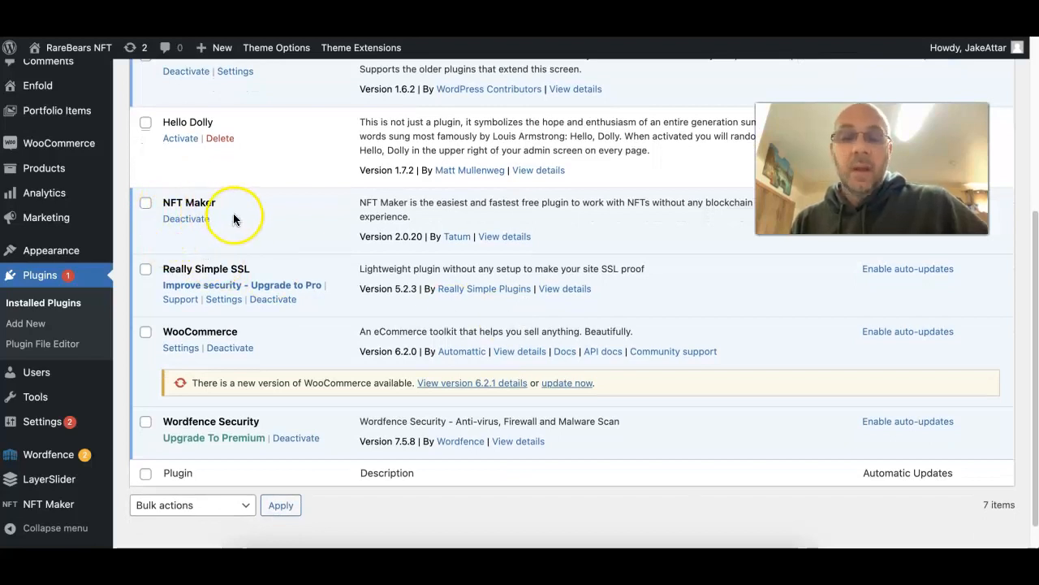
{"action": "mouse_move", "coordinate": [539, 206]}
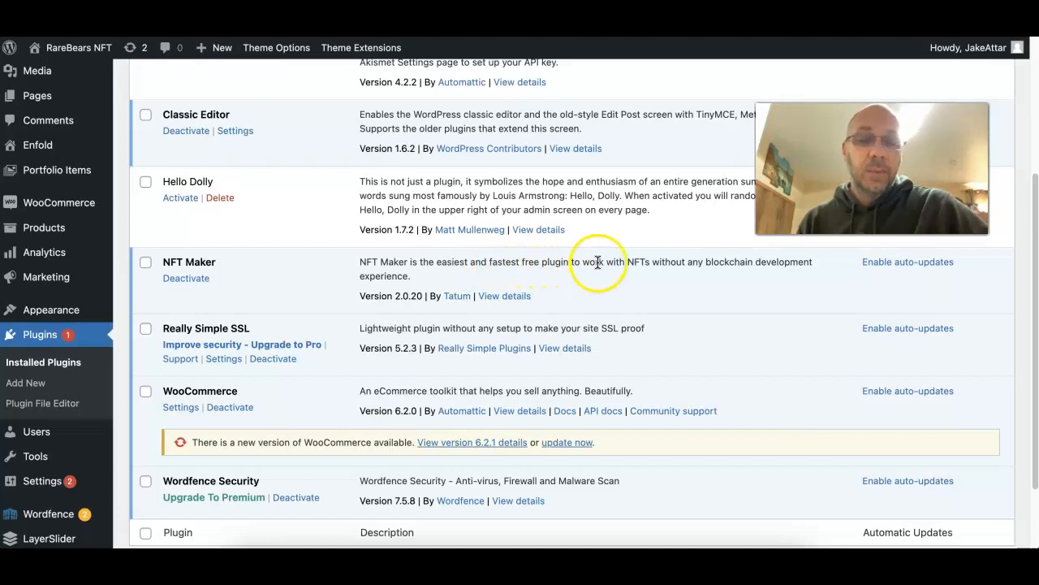
{"action": "mouse_move", "coordinate": [664, 263]}
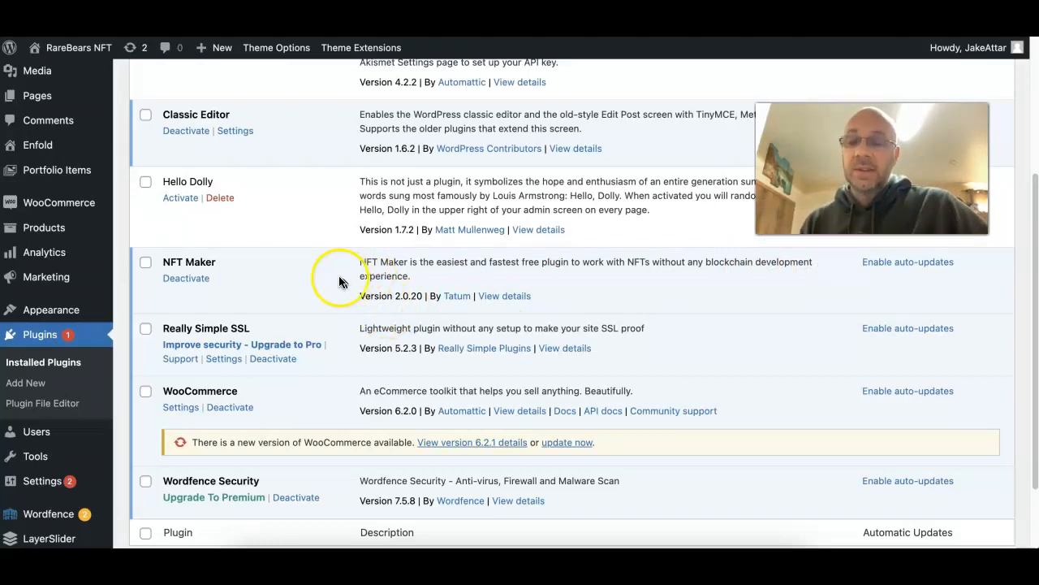
{"action": "scroll", "scroll_direction": "down", "scroll_amount": 3}
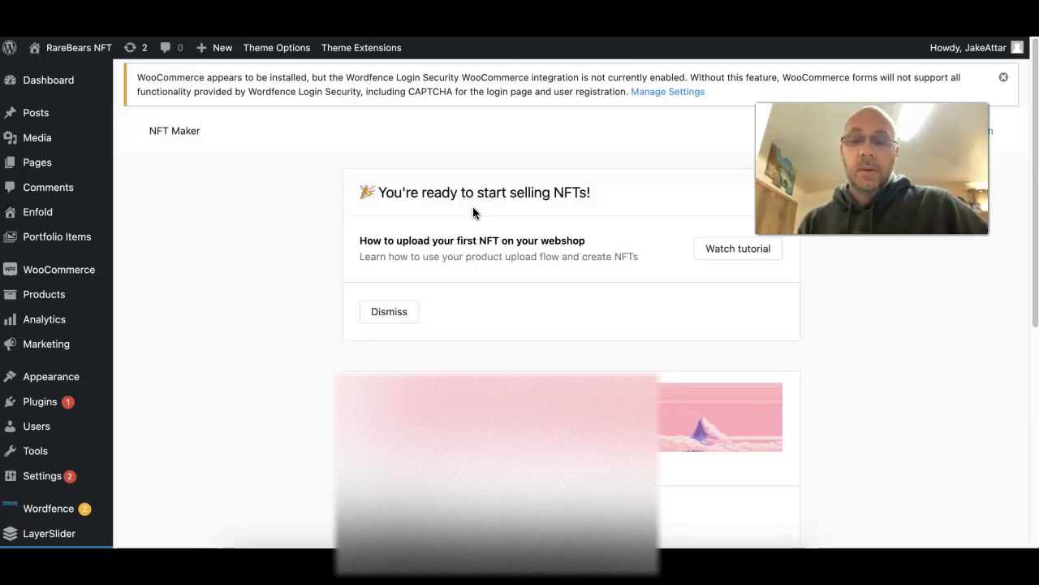
{"action": "mouse_move", "coordinate": [478, 244]}
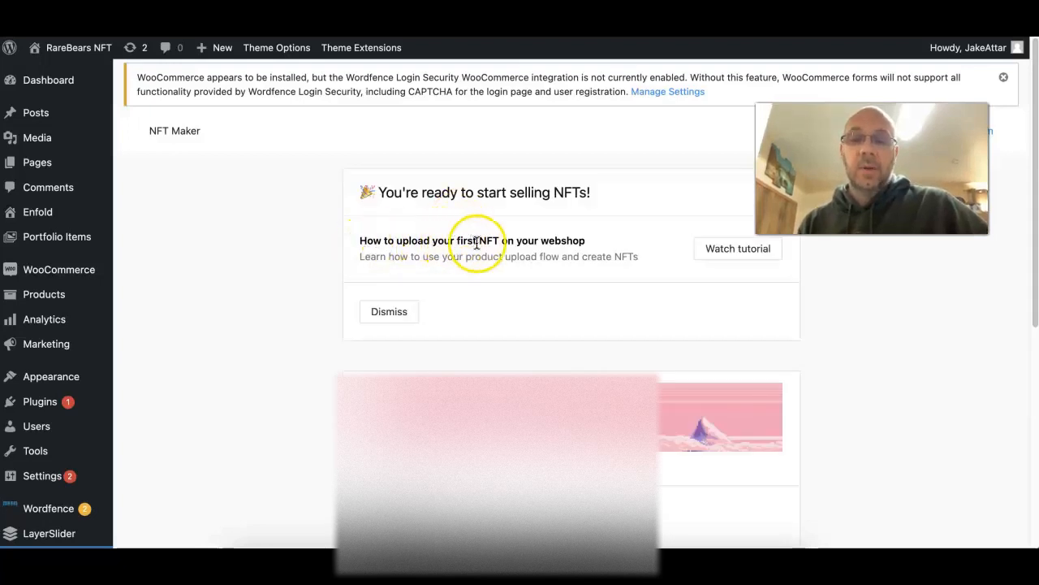
{"action": "mouse_move", "coordinate": [752, 256]}
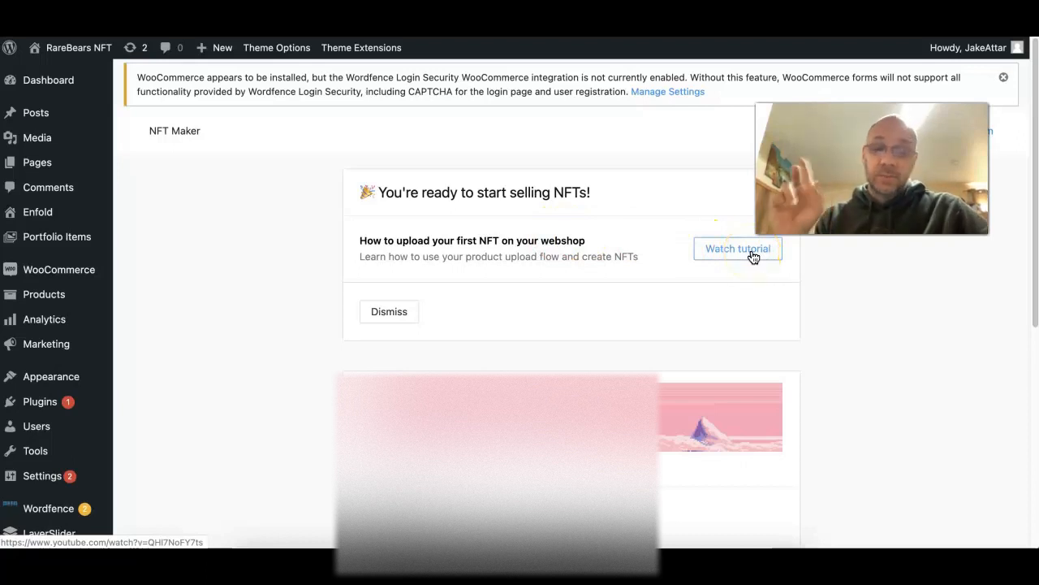
{"action": "mouse_move", "coordinate": [536, 273]}
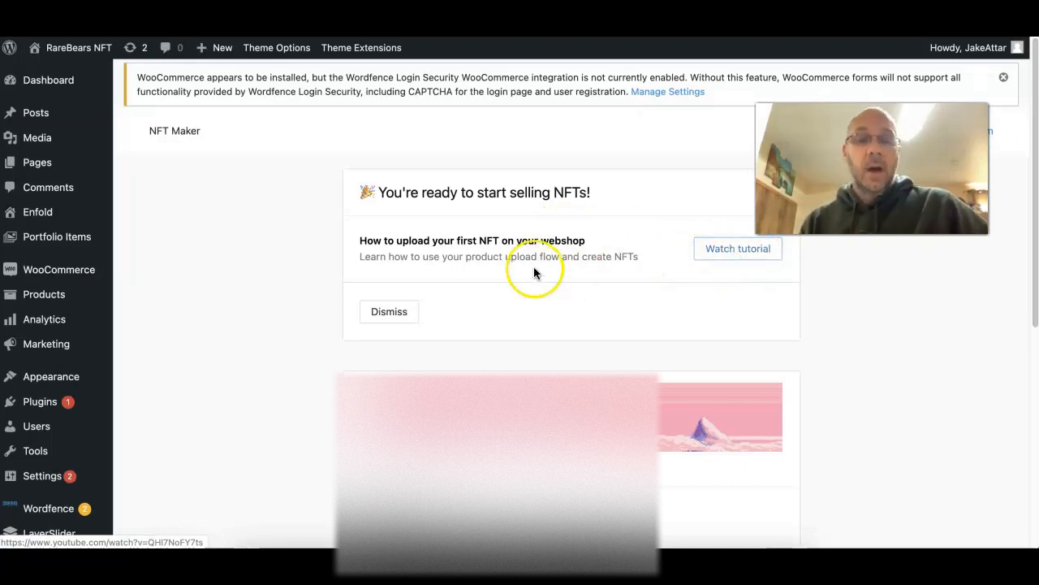
Show NFT Maker's NFTs Created list with the Bear NFT (product ID 47, ETH)
{"action": "scroll", "scroll_direction": "down", "scroll_amount": 3}
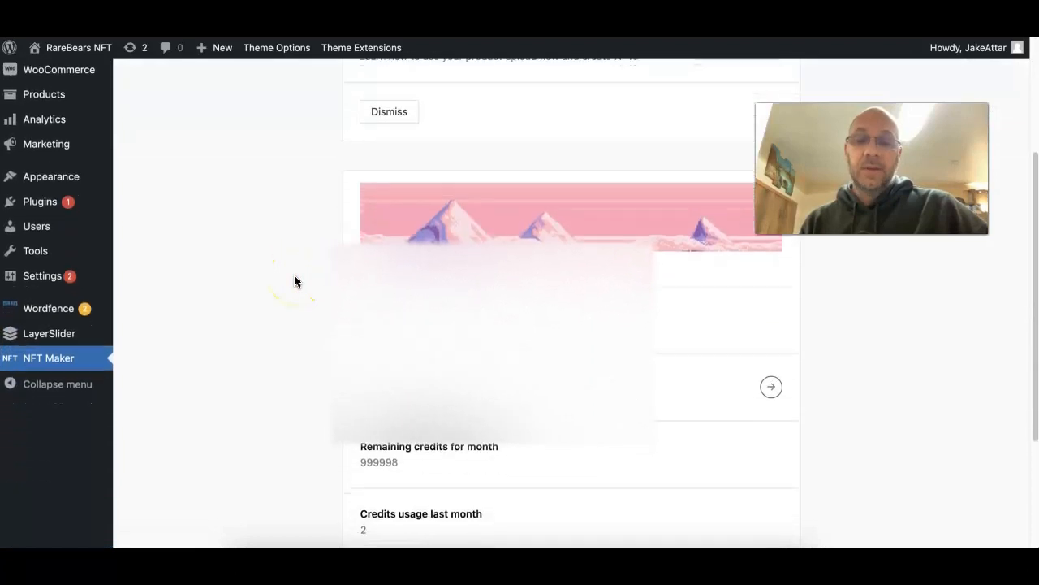
{"action": "scroll", "scroll_direction": "down", "scroll_amount": 3}
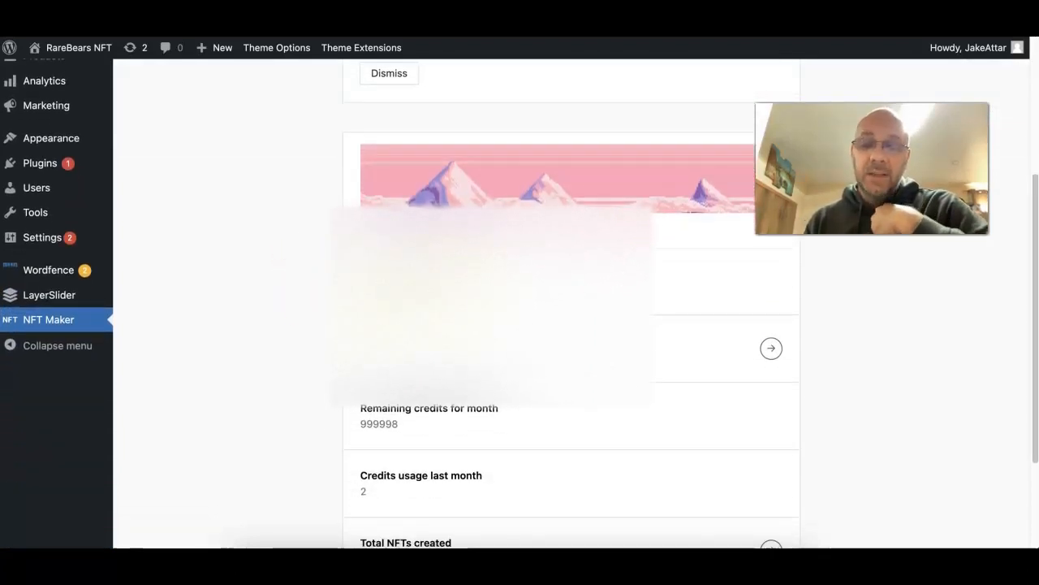
{"action": "scroll", "scroll_direction": "down", "scroll_amount": 3}
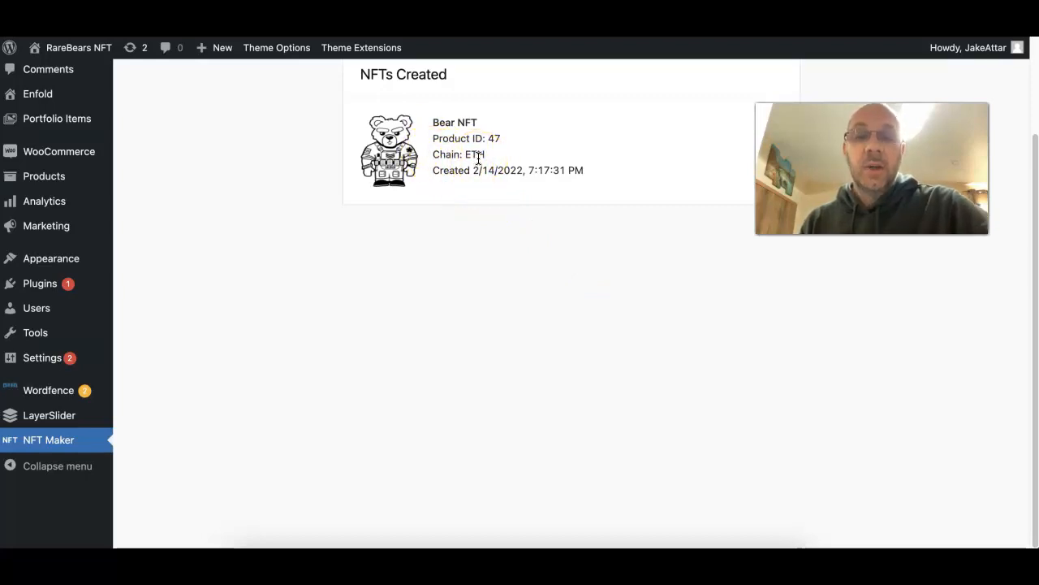
{"action": "left_click", "coordinate": [480, 128]}
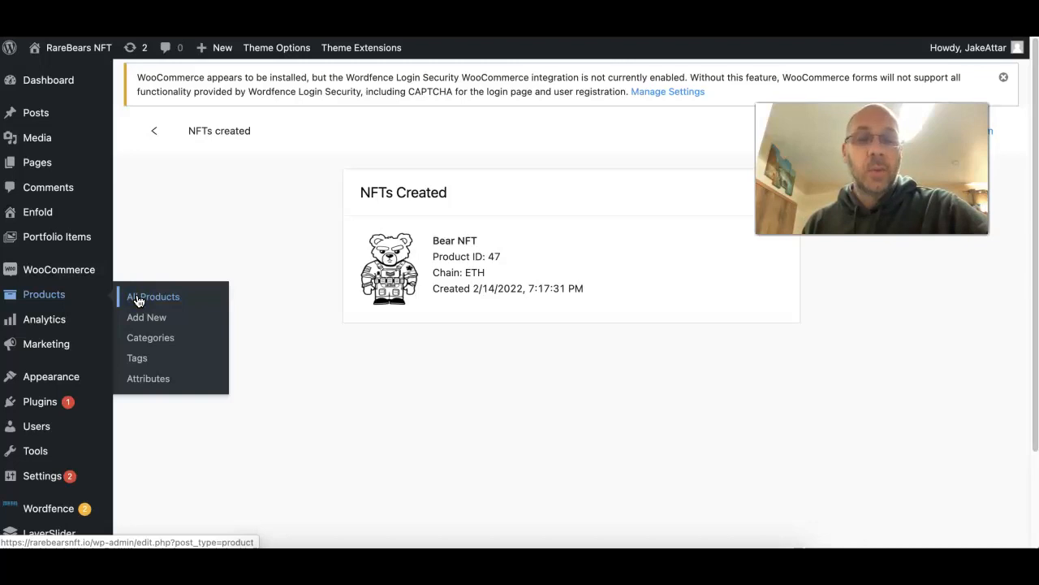
Edit the Bear NFT product and tick Downloadable in its Product data
{"action": "left_click", "coordinate": [152, 296]}
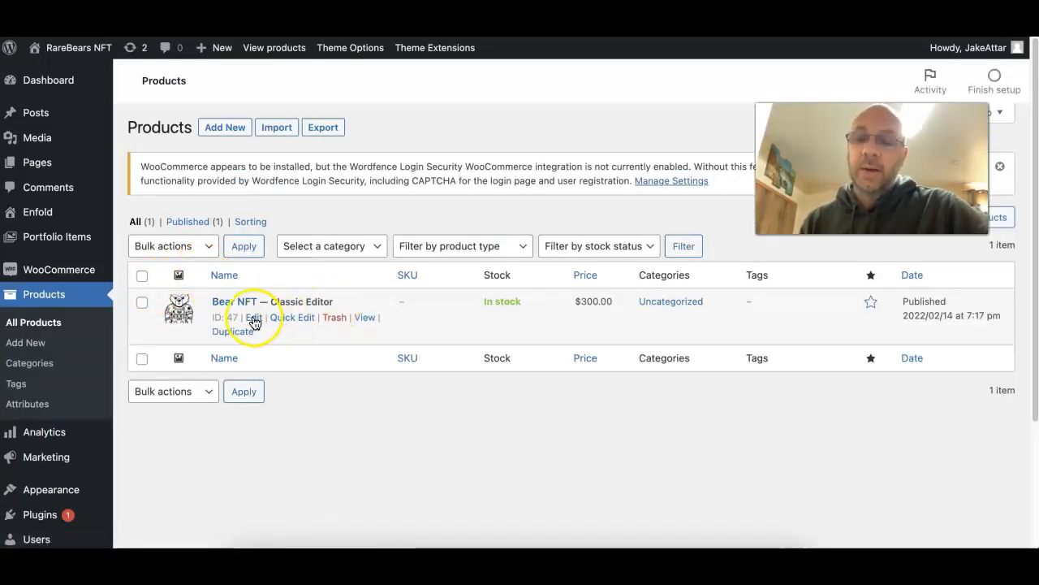
{"action": "left_click", "coordinate": [254, 316]}
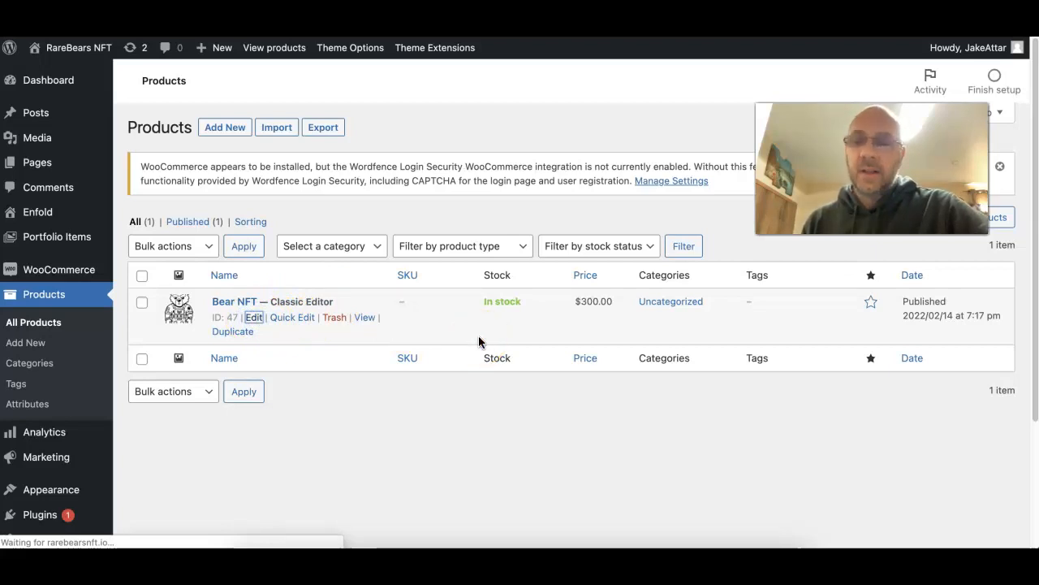
{"action": "left_click", "coordinate": [254, 317]}
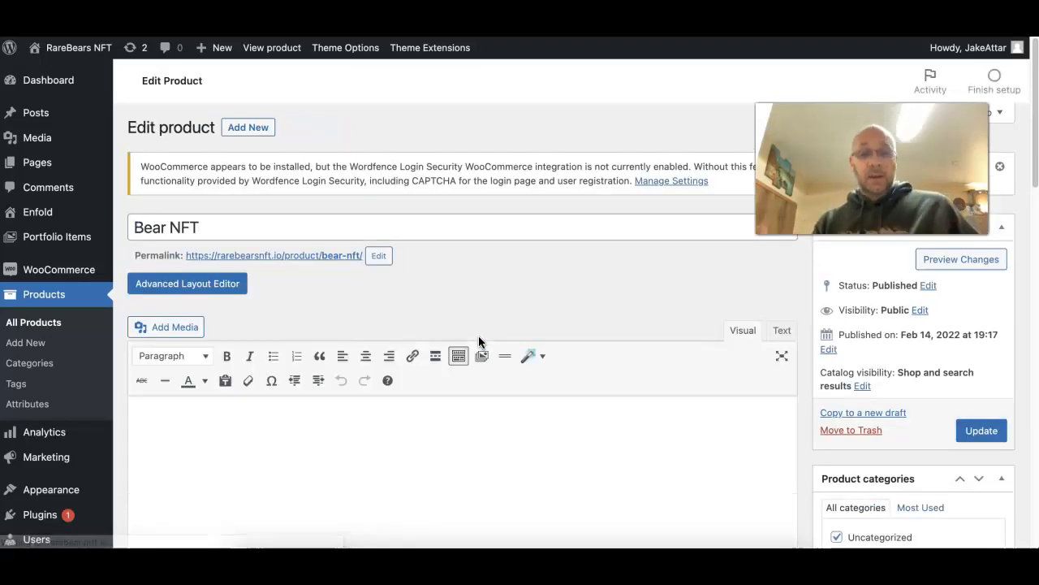
{"action": "mouse_move", "coordinate": [594, 195]}
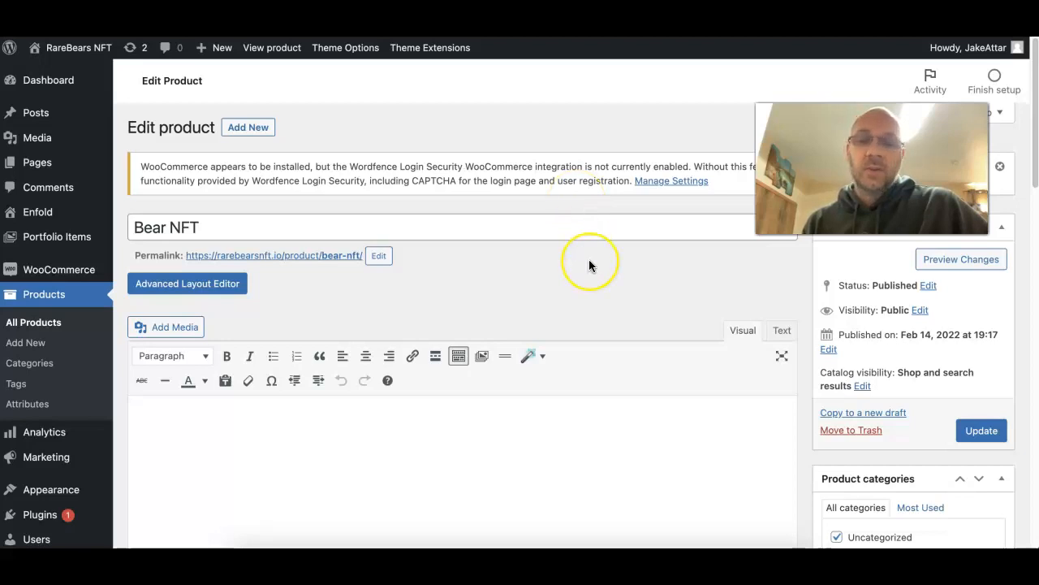
{"action": "scroll", "scroll_direction": "down", "scroll_amount": 3}
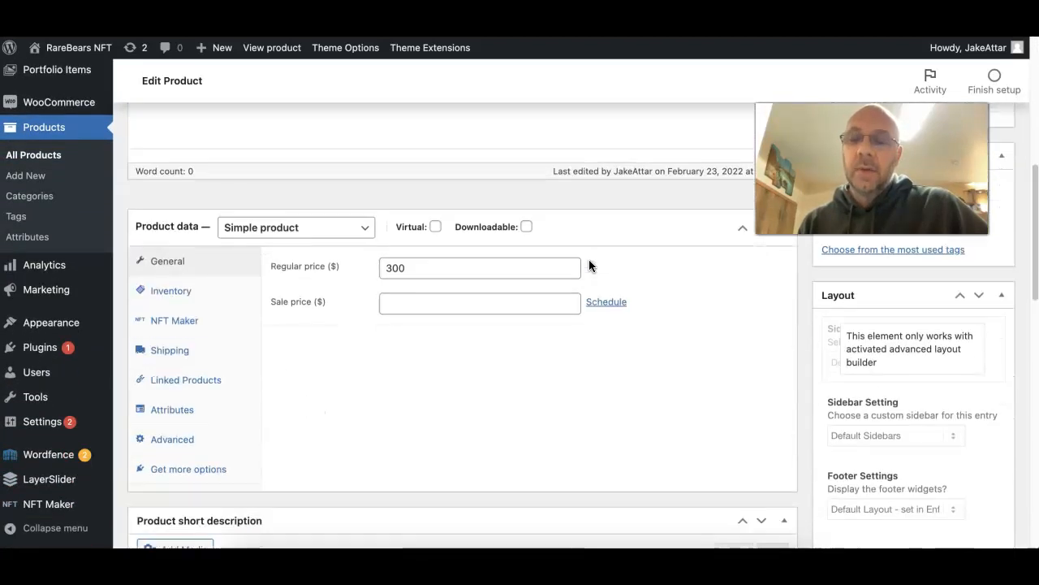
{"action": "mouse_move", "coordinate": [514, 226]}
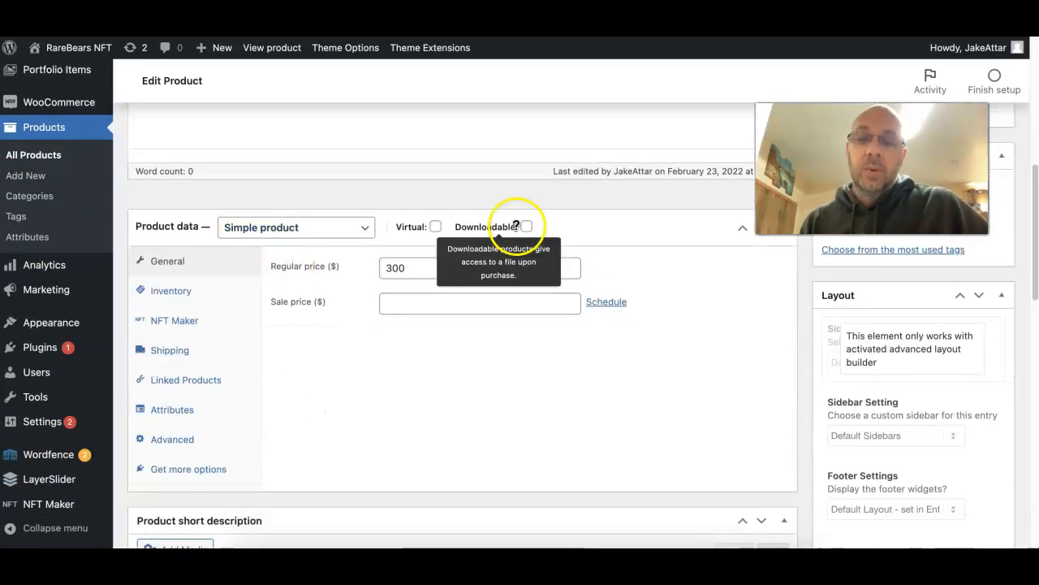
{"action": "left_click", "coordinate": [526, 226]}
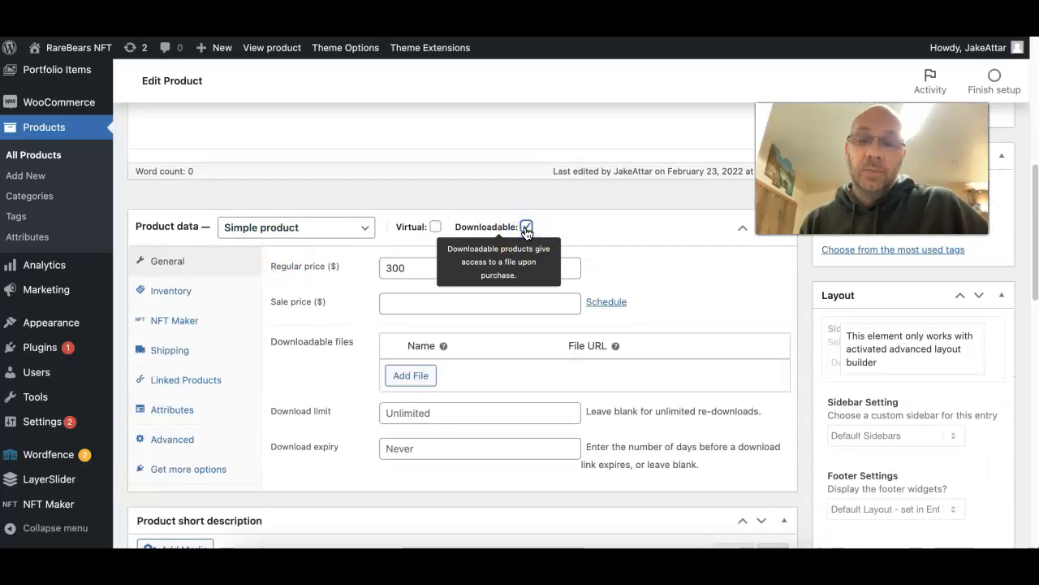
{"action": "mouse_move", "coordinate": [445, 341]}
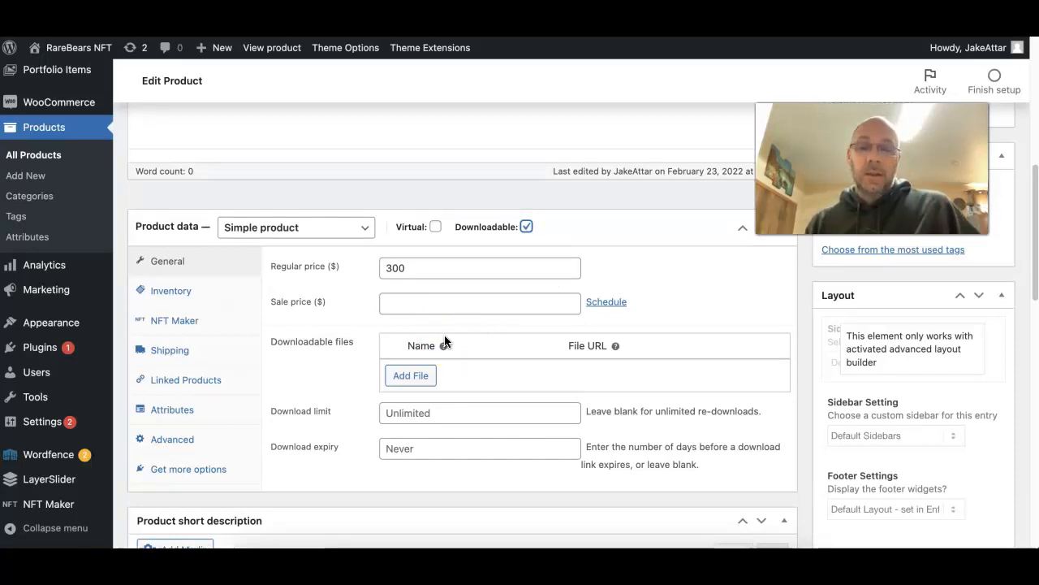
{"action": "mouse_move", "coordinate": [510, 385]}
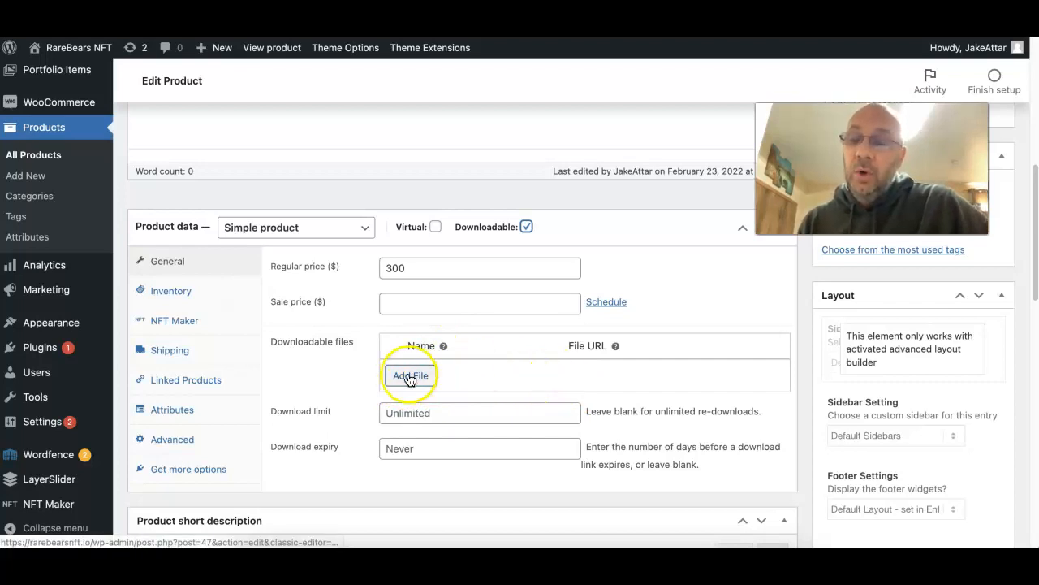
Show the Bear NFT's NFT Maker chain options, with Ethereum selected for minting
{"action": "left_click", "coordinate": [173, 320]}
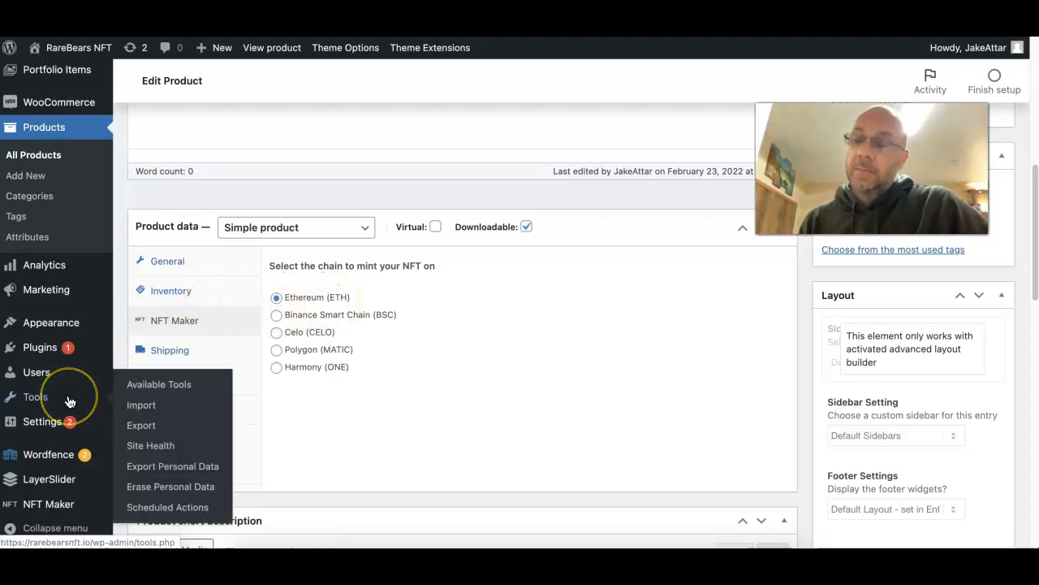
{"action": "mouse_move", "coordinate": [45, 265]}
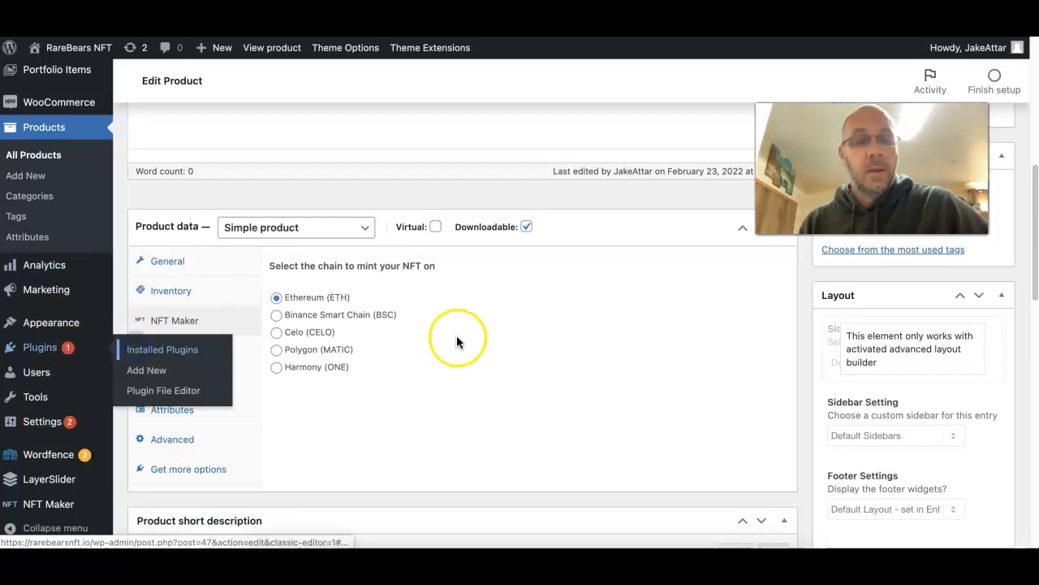
{"action": "mouse_move", "coordinate": [458, 341]}
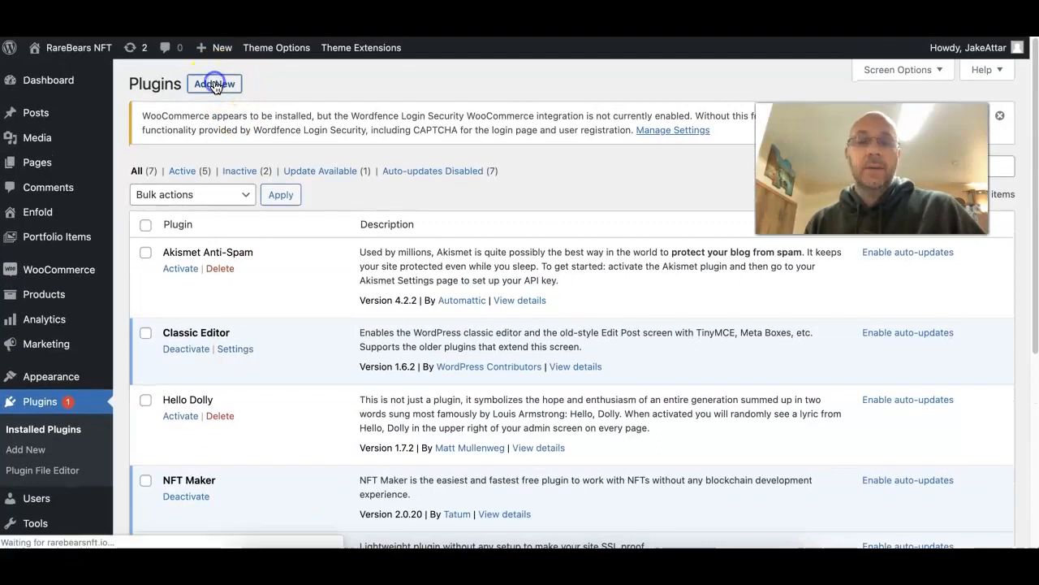
Search the Add Plugins directory for MetaMask to find Pay With MetaMask For WooCommerce
{"action": "left_click", "coordinate": [215, 84]}
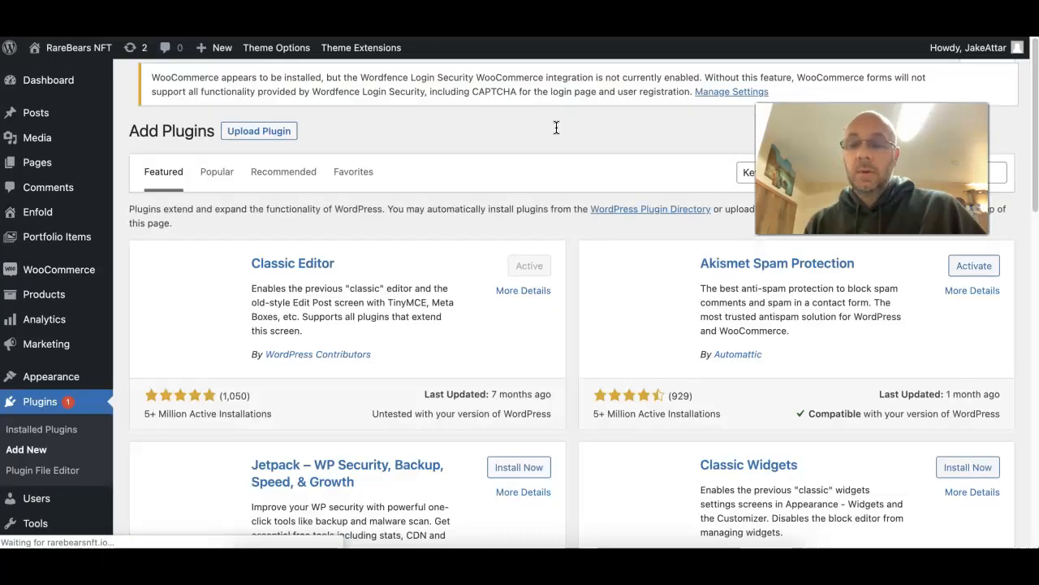
{"action": "scroll", "scroll_direction": "down", "scroll_amount": 3}
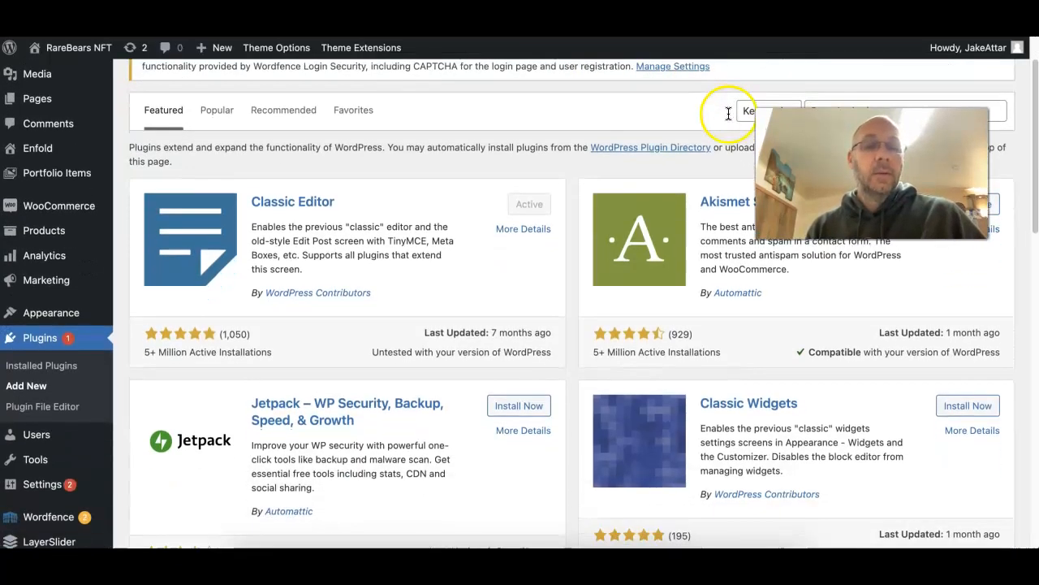
{"action": "left_click", "coordinate": [879, 111]}
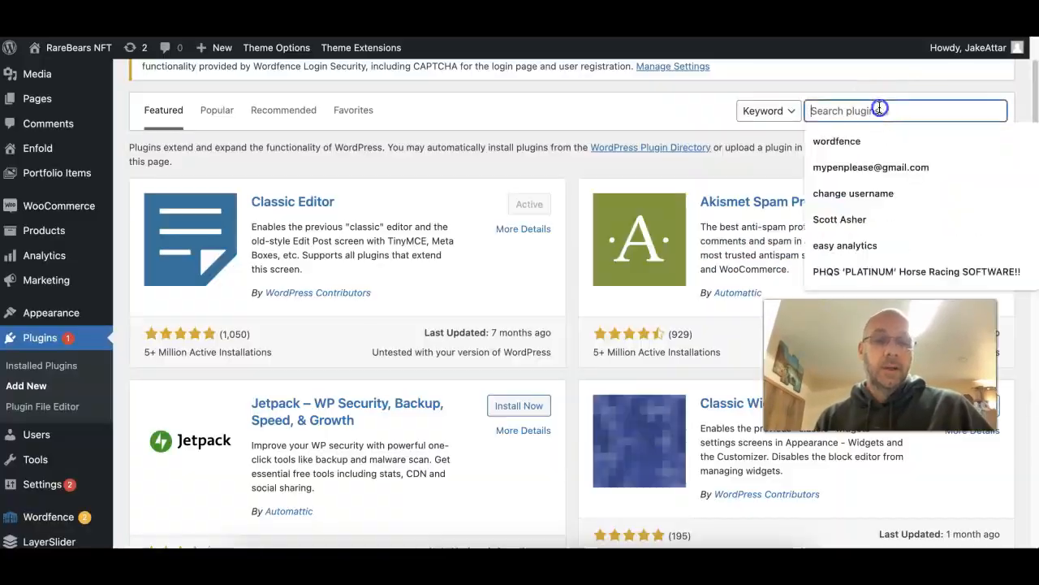
{"action": "type", "text": "Metamask"}
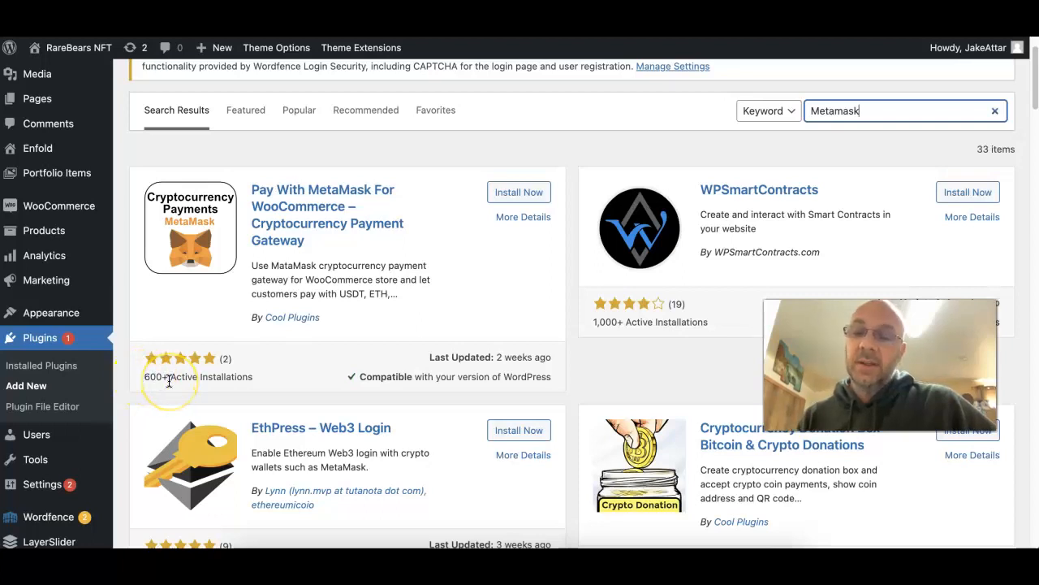
Install Pay With MetaMask For WooCommerce from its search result card
{"action": "left_click", "coordinate": [509, 192]}
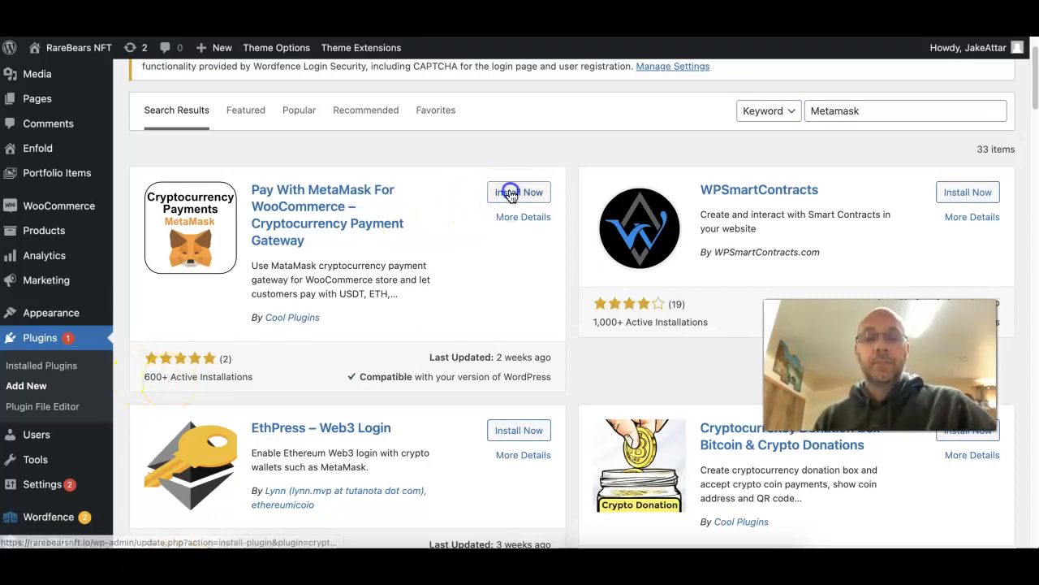
{"action": "left_click", "coordinate": [512, 192]}
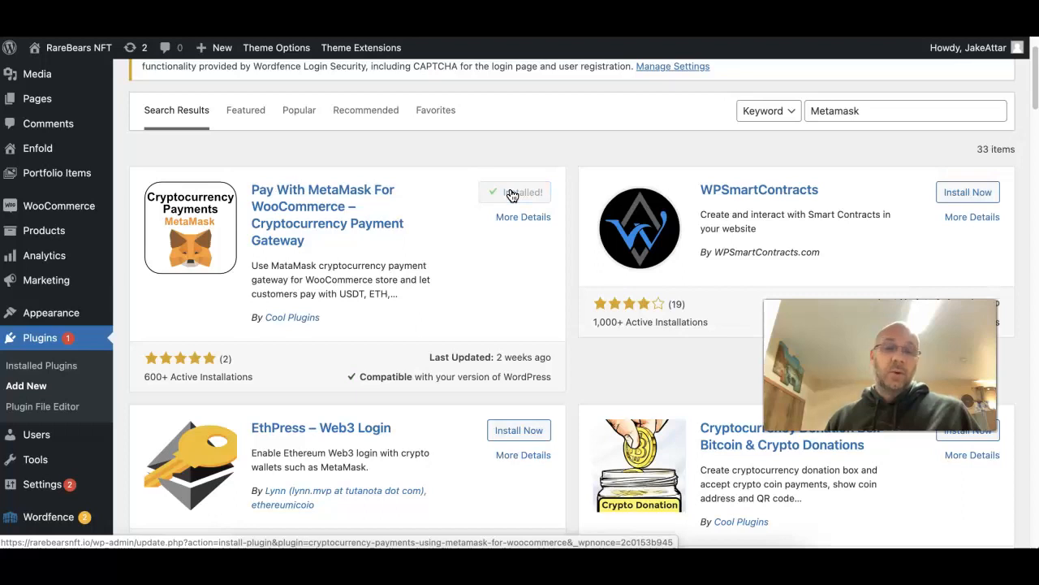
{"action": "left_click", "coordinate": [515, 192]}
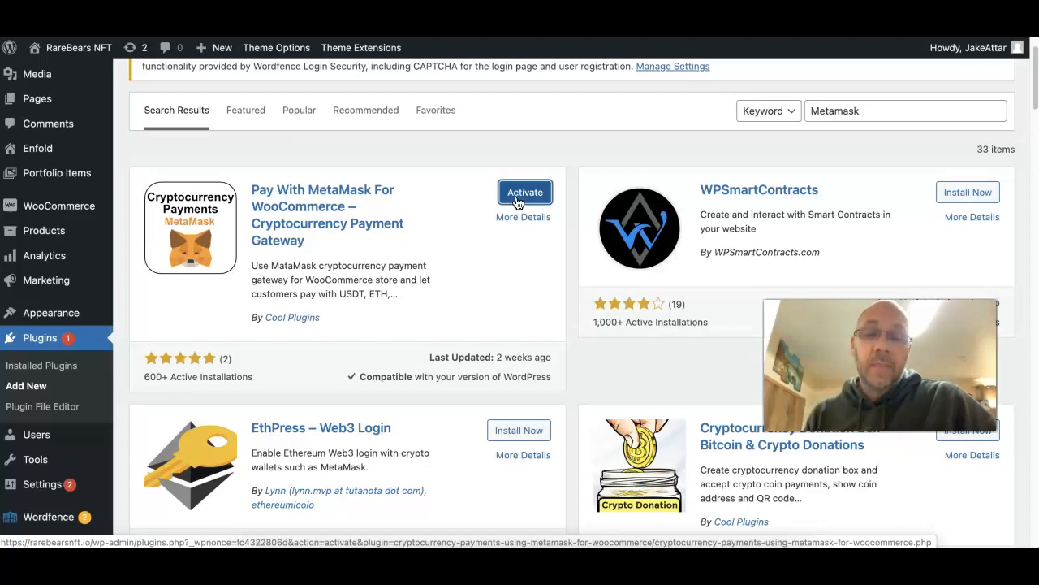
{"action": "mouse_move", "coordinate": [531, 430]}
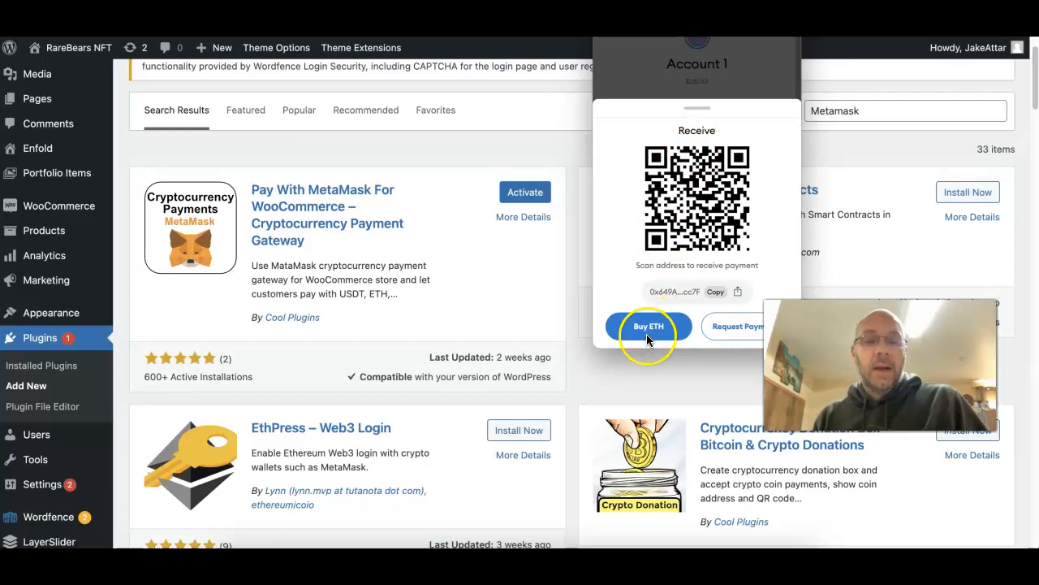
{"action": "left_click", "coordinate": [646, 327]}
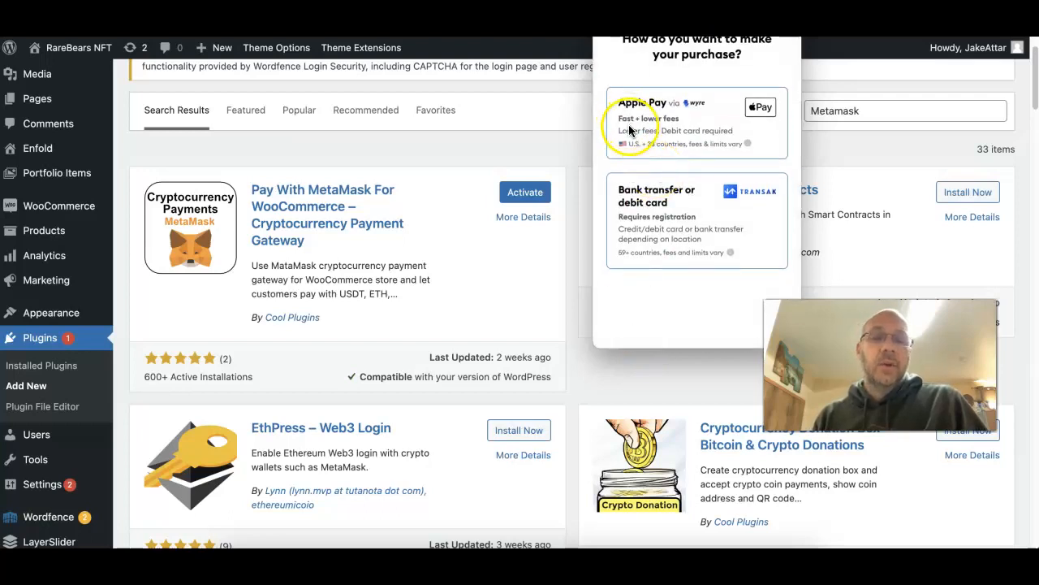
{"action": "mouse_move", "coordinate": [715, 195]}
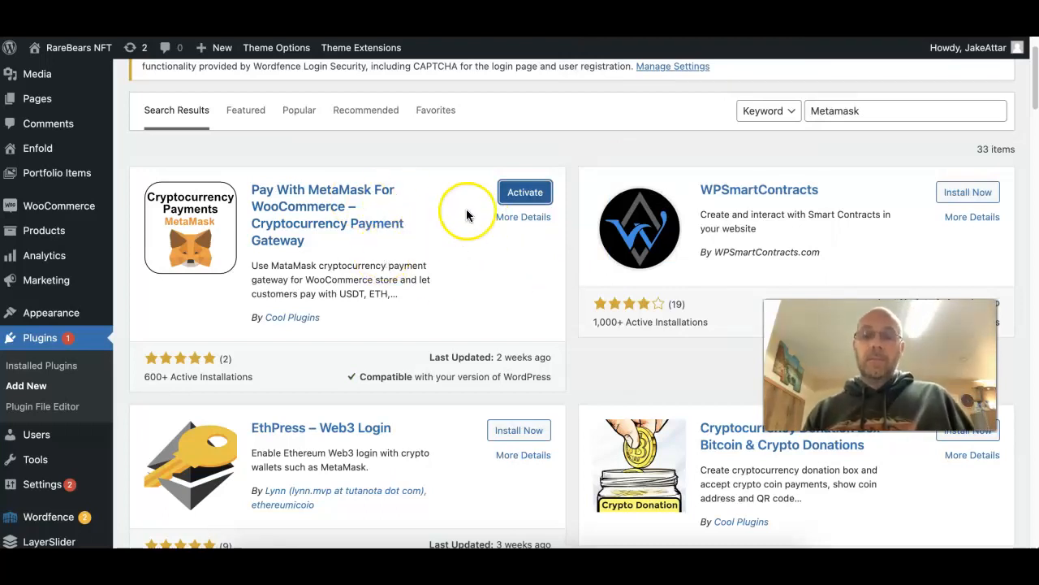
Activate the MetaMask for WooCommerce plugin and go to its settings
{"action": "left_click", "coordinate": [524, 191]}
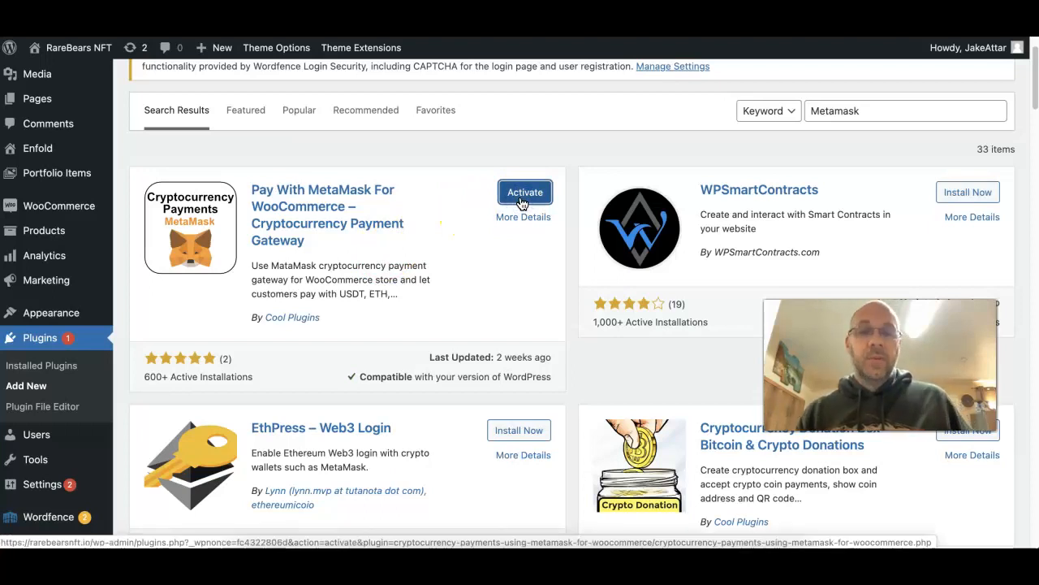
{"action": "left_click", "coordinate": [524, 191]}
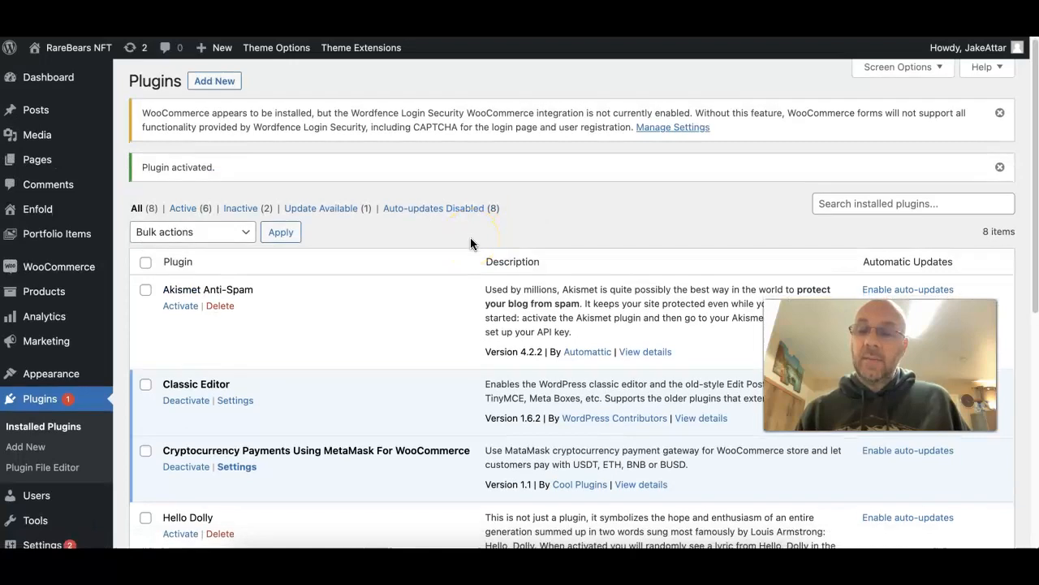
{"action": "scroll", "scroll_direction": "down", "scroll_amount": 3}
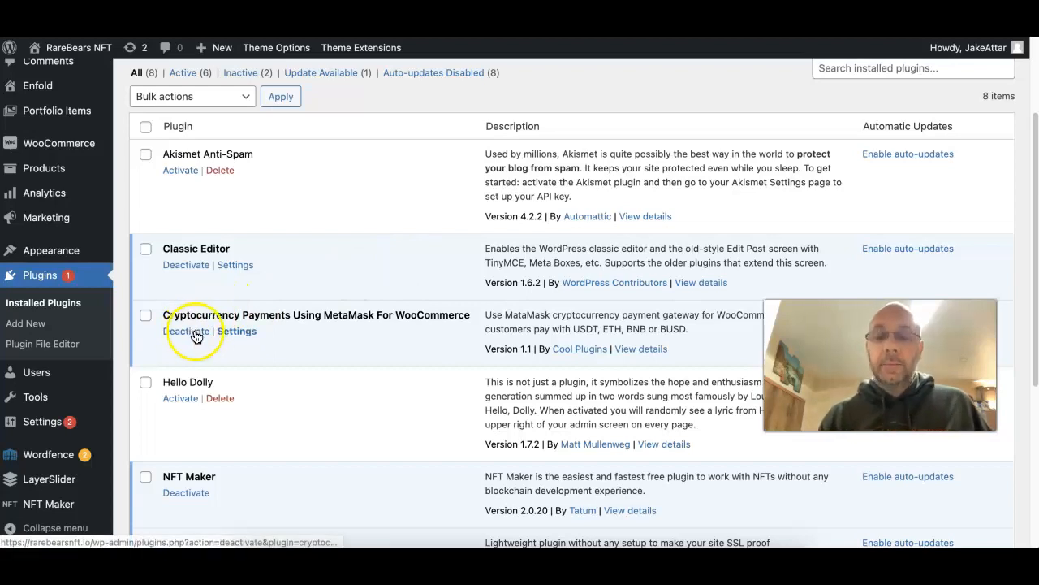
{"action": "mouse_move", "coordinate": [305, 315]}
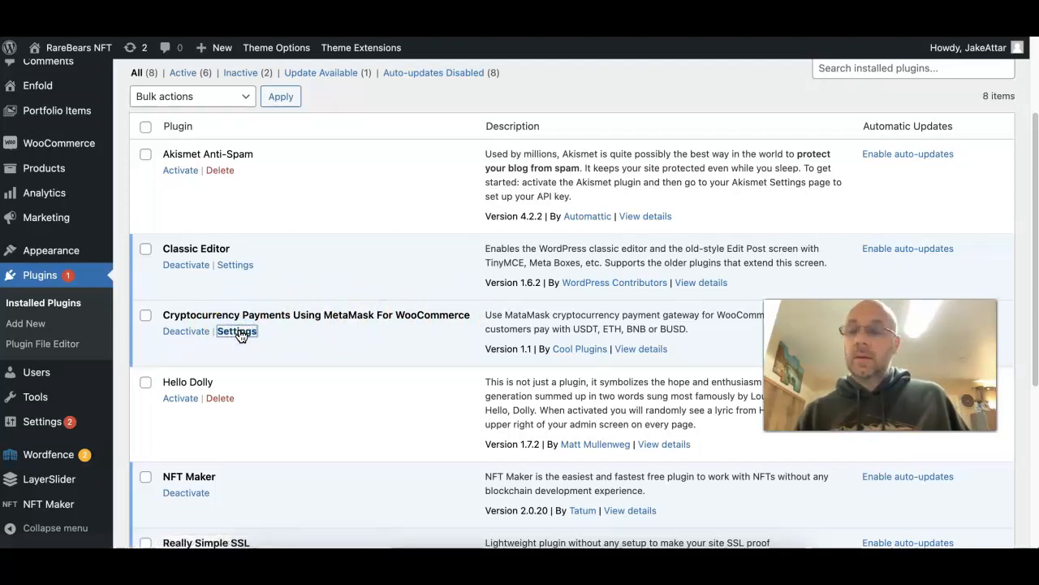
{"action": "left_click", "coordinate": [238, 332]}
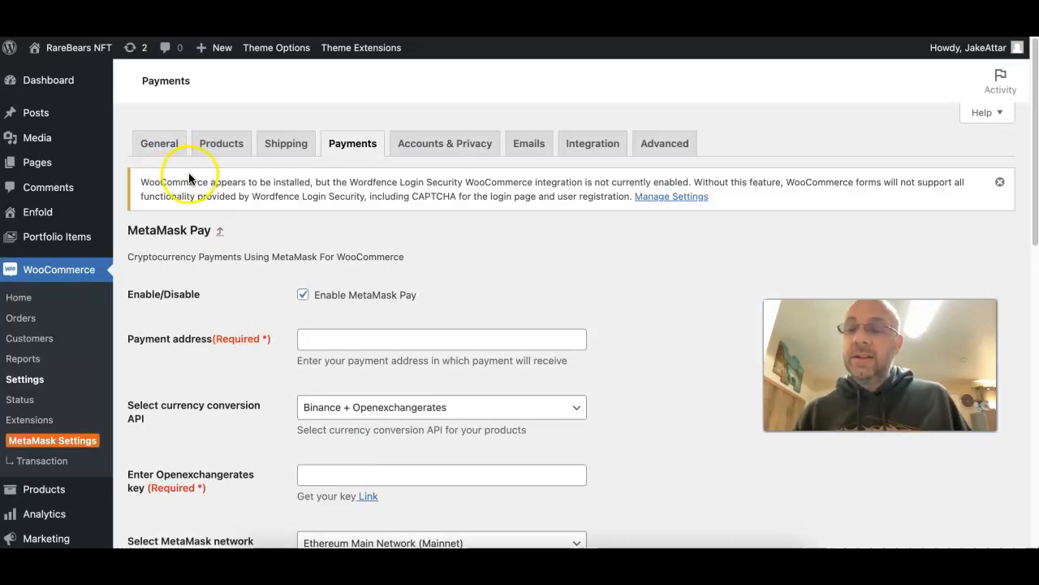
{"action": "mouse_move", "coordinate": [29, 440]}
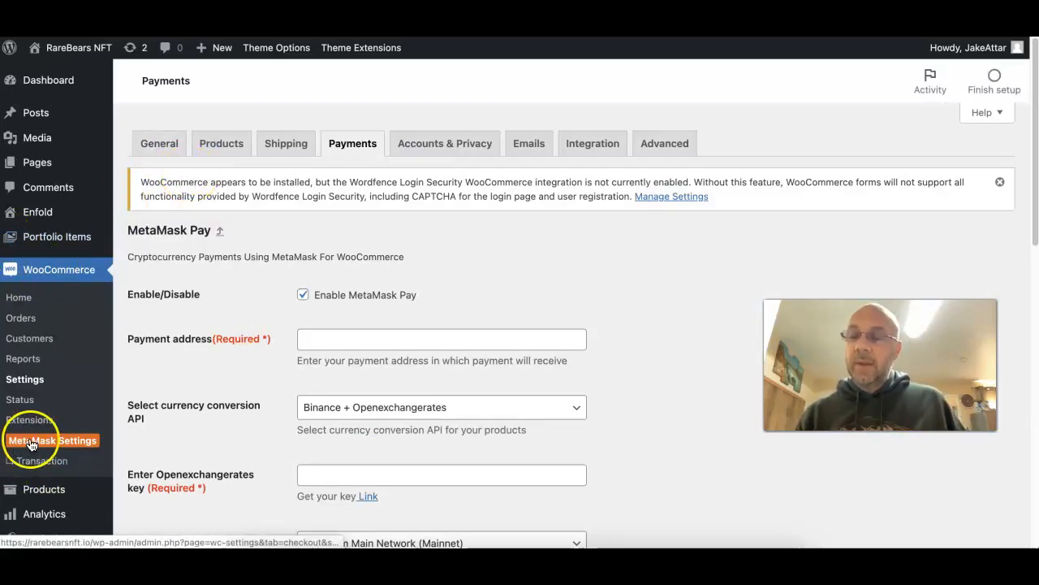
{"action": "mouse_move", "coordinate": [351, 153]}
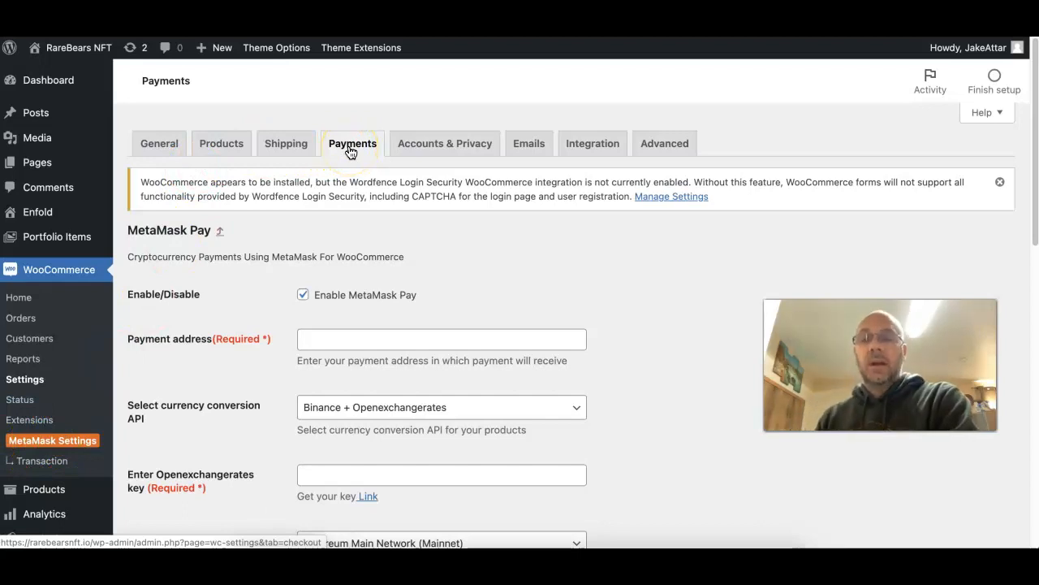
Review the MetaMask Pay options: enabled, default title, description and transaction messages
{"action": "scroll", "scroll_direction": "down", "scroll_amount": 3}
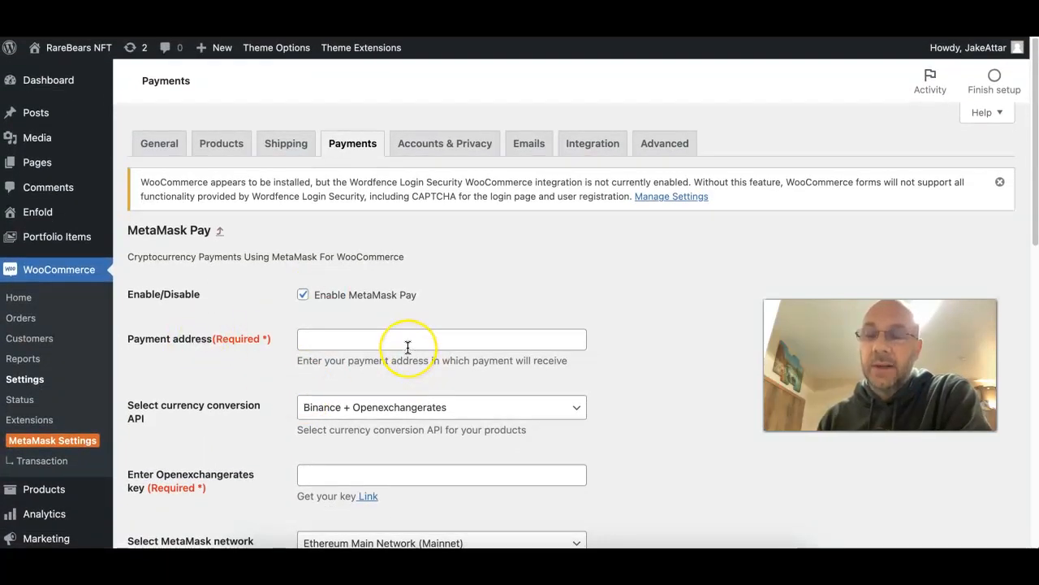
{"action": "scroll", "scroll_direction": "down", "scroll_amount": 3}
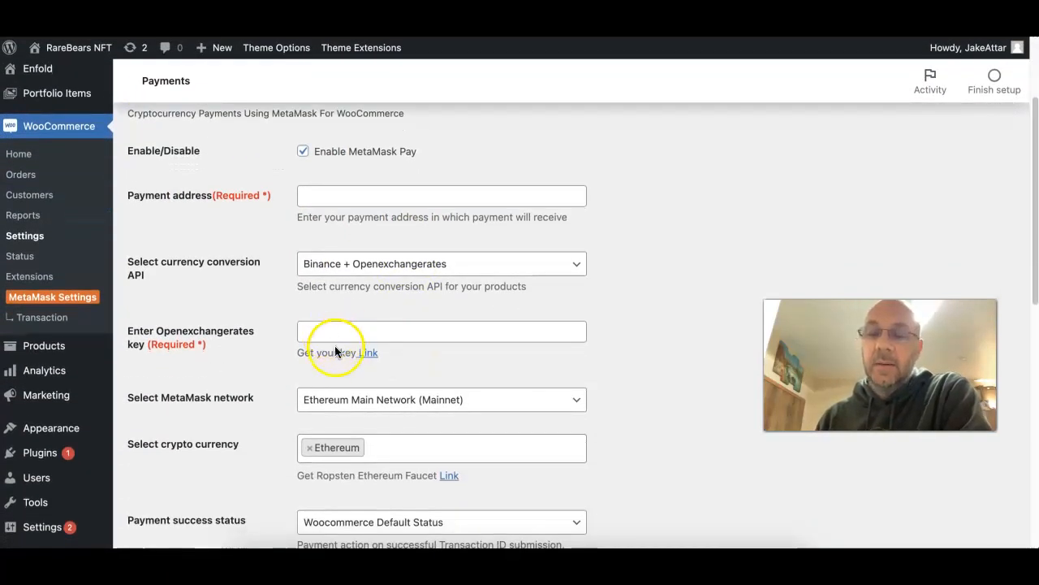
{"action": "scroll", "scroll_direction": "down", "scroll_amount": 3}
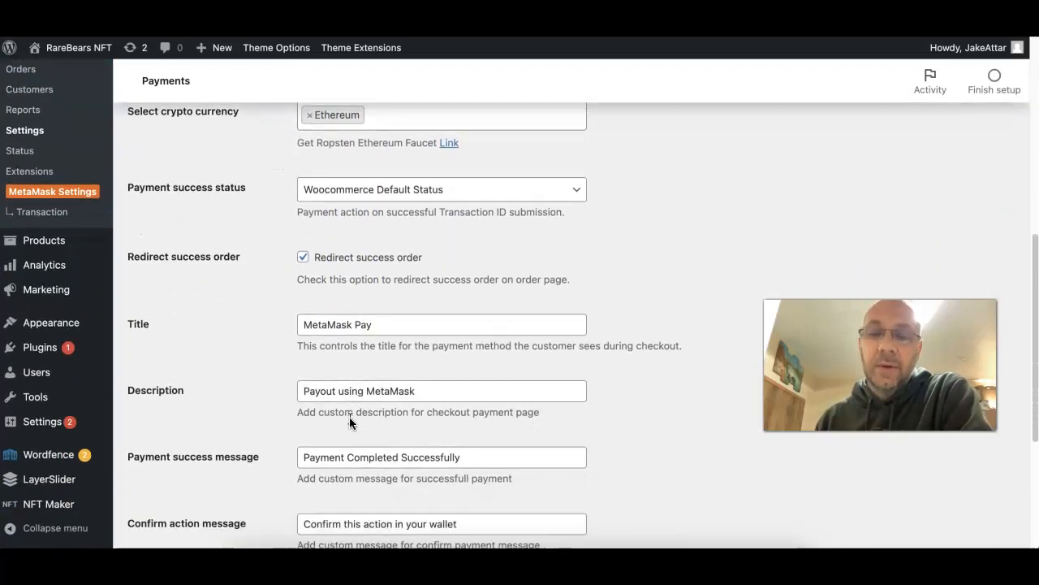
{"action": "scroll", "scroll_direction": "down", "scroll_amount": 3}
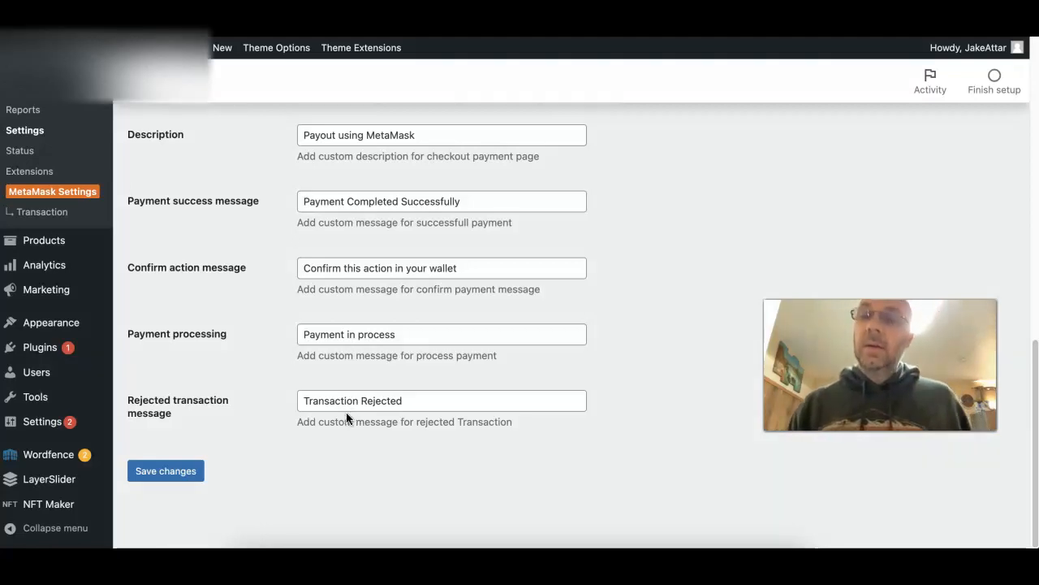
{"action": "mouse_move", "coordinate": [71, 105]}
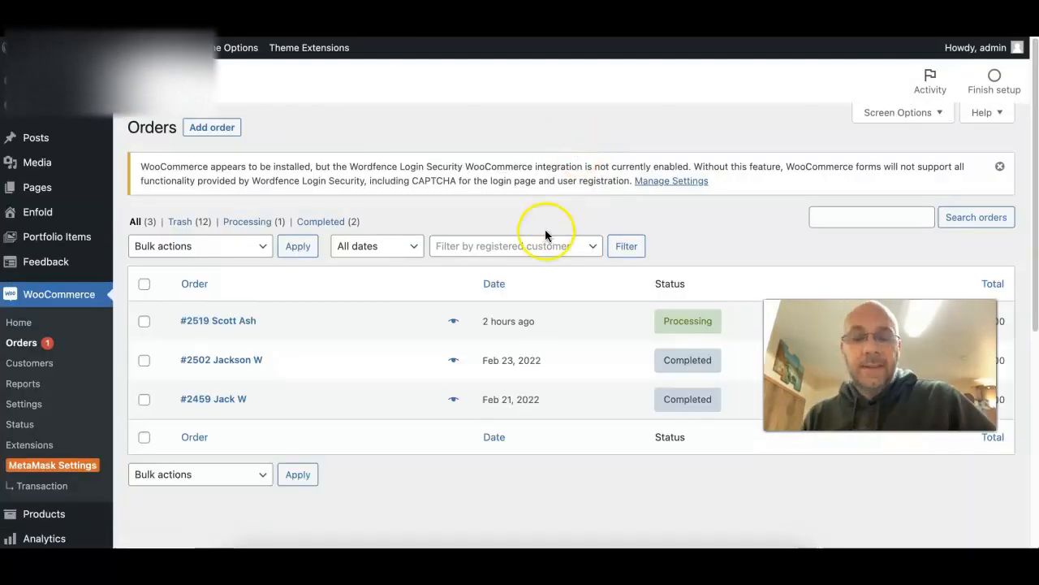
View order #2519, paid via MetaMask Pay with a transaction ID, status Processing
{"action": "scroll", "scroll_direction": "down", "scroll_amount": 3}
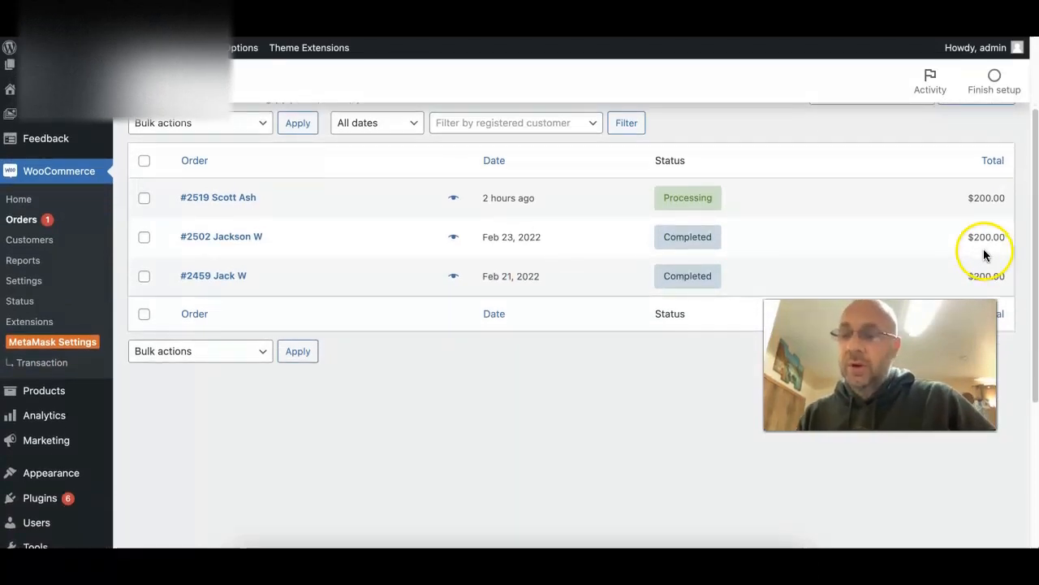
{"action": "mouse_move", "coordinate": [585, 279]}
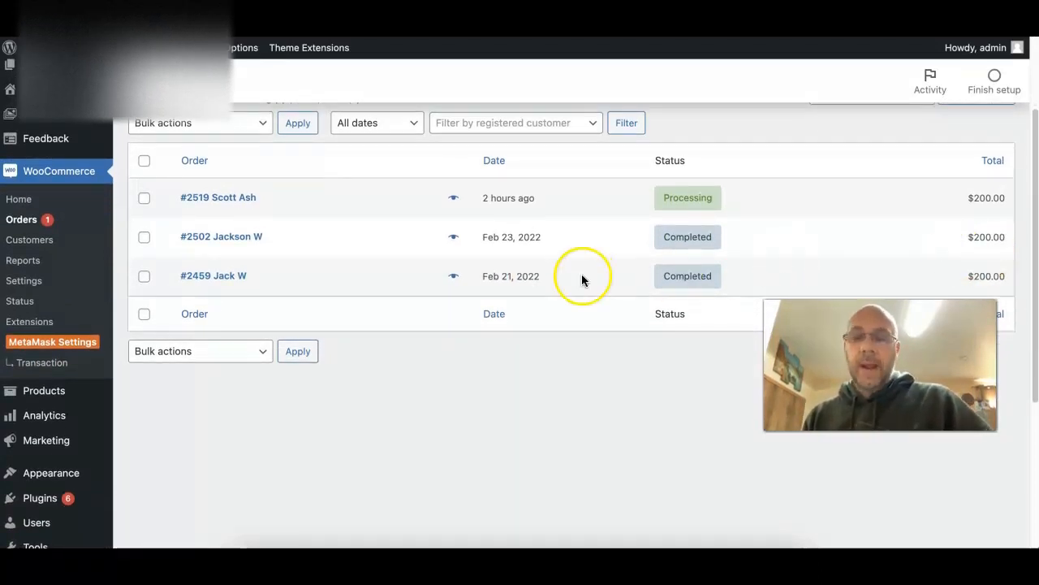
{"action": "left_click", "coordinate": [217, 196]}
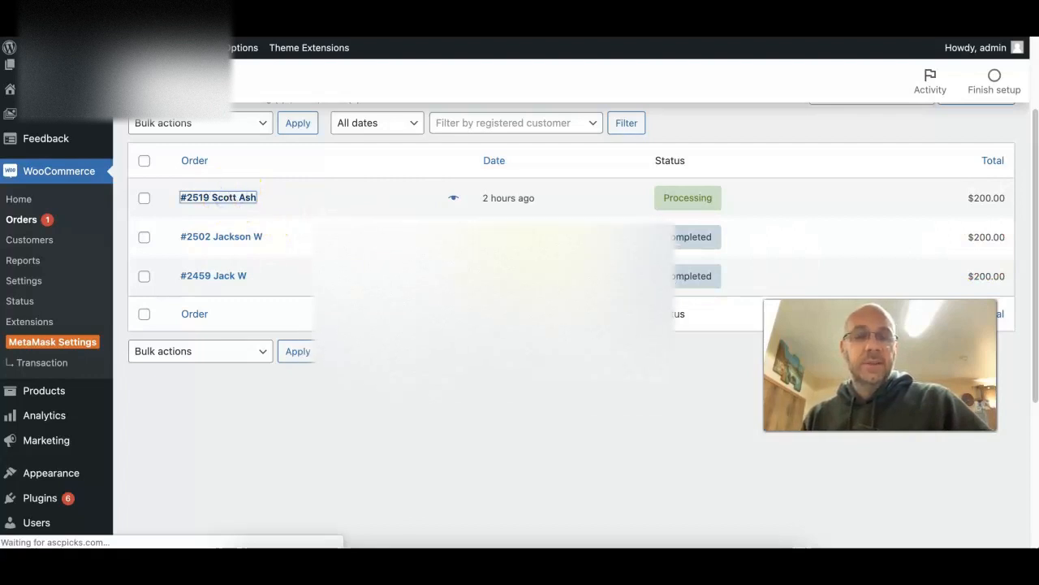
{"action": "left_click", "coordinate": [217, 198]}
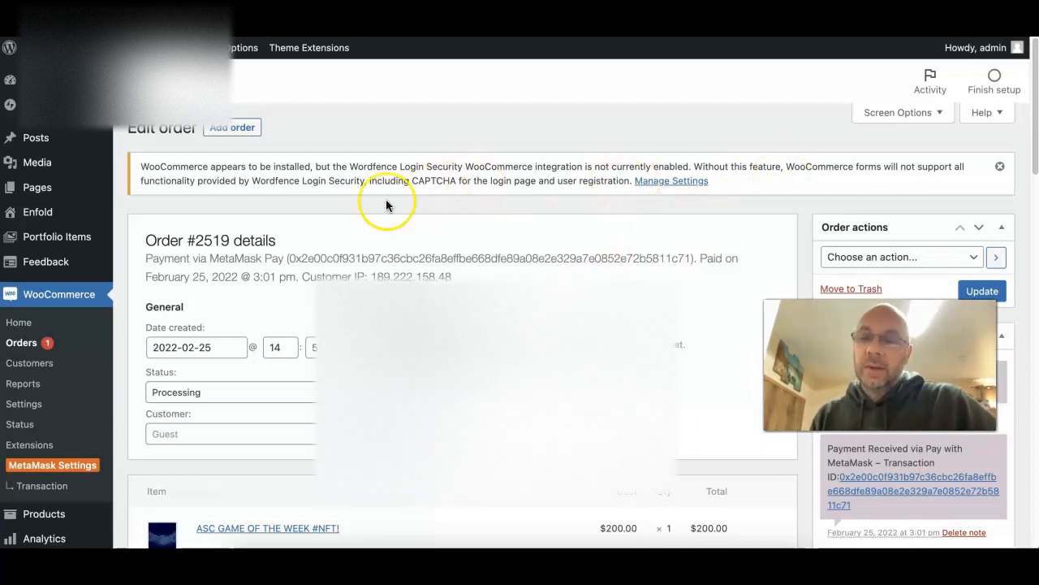
{"action": "mouse_move", "coordinate": [164, 383]}
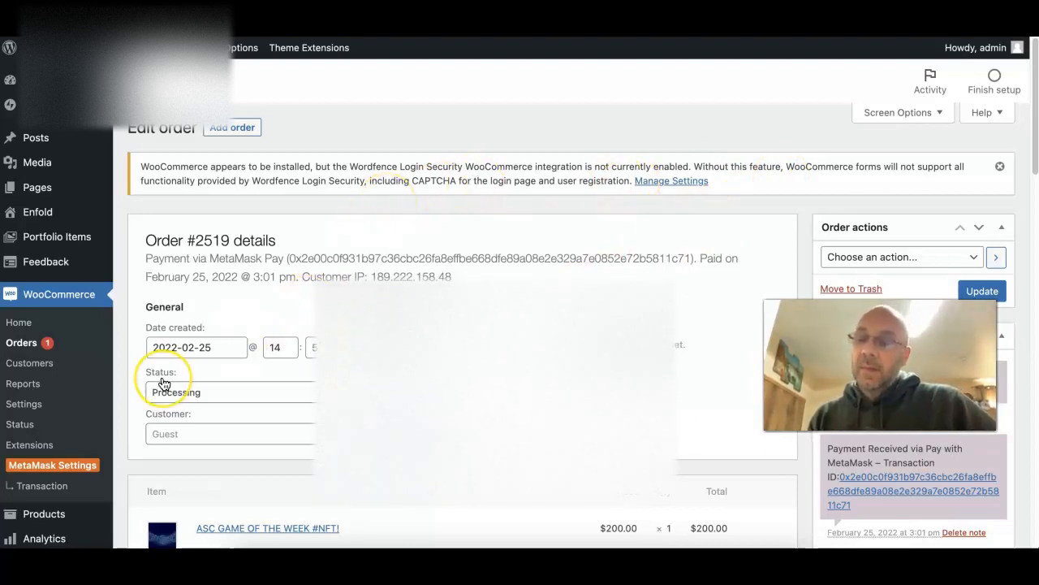
Leave order #2519 for All Products on the way back to the MetaMask Pay settings
{"action": "scroll", "scroll_direction": "down", "scroll_amount": 3}
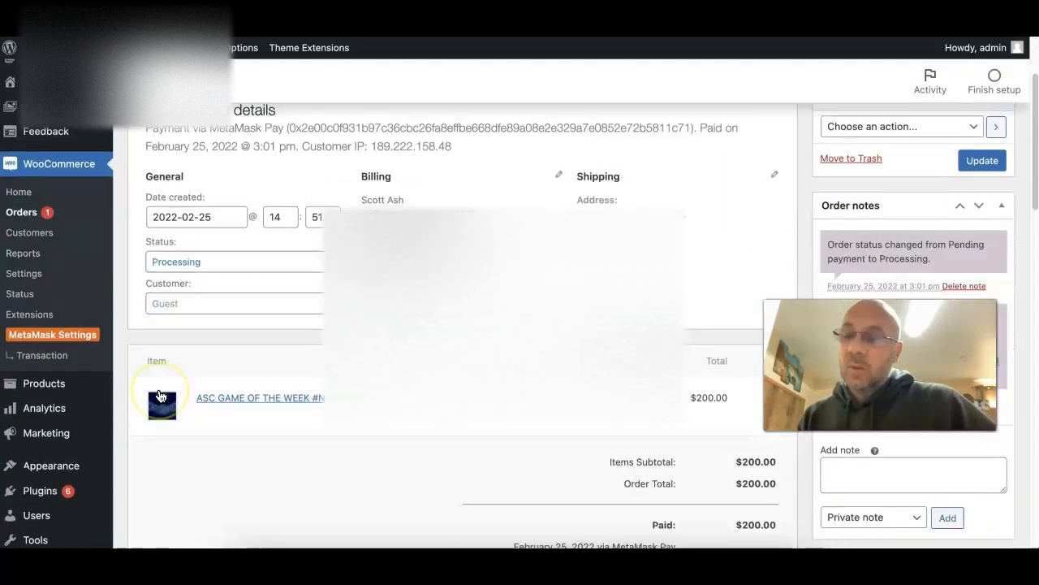
{"action": "scroll", "scroll_direction": "down", "scroll_amount": 3}
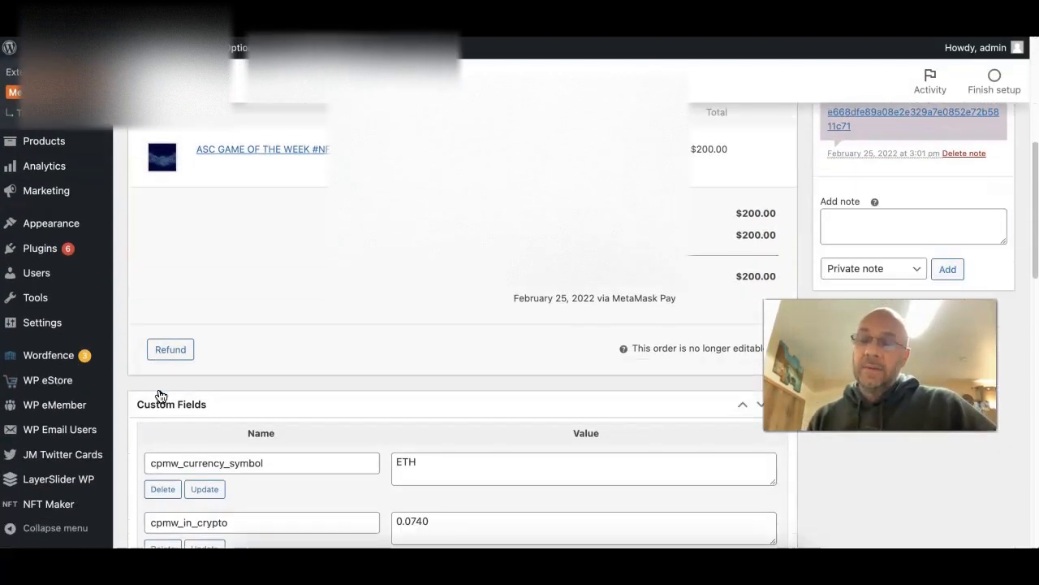
{"action": "scroll", "scroll_direction": "down", "scroll_amount": 3}
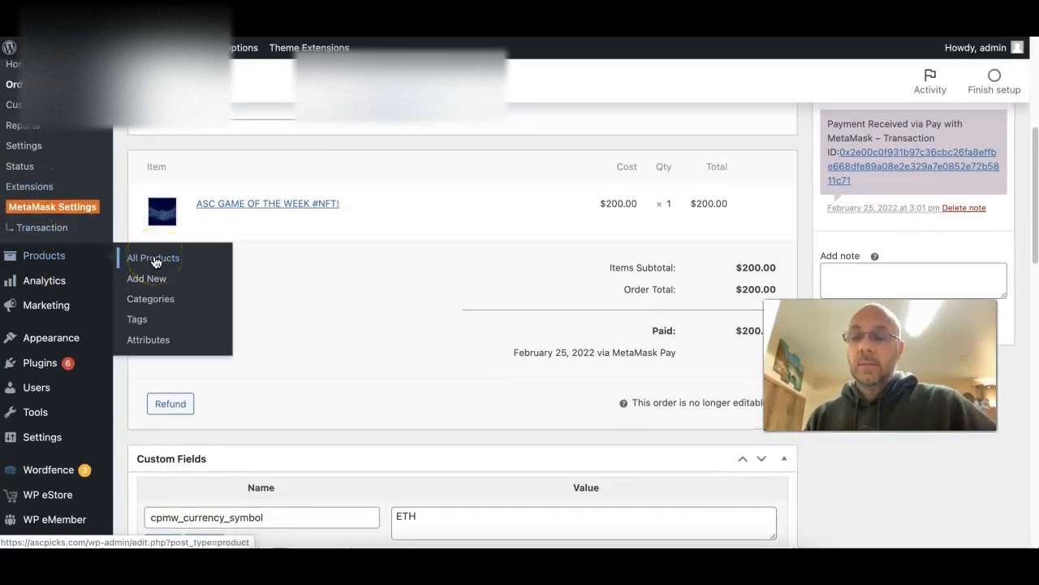
{"action": "left_click", "coordinate": [153, 258]}
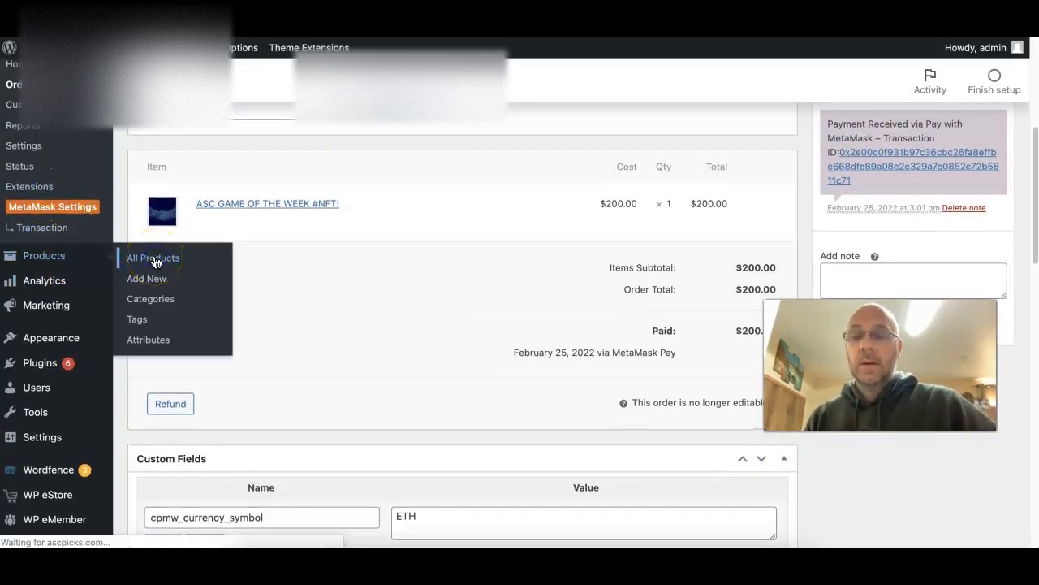
{"action": "left_click", "coordinate": [153, 257]}
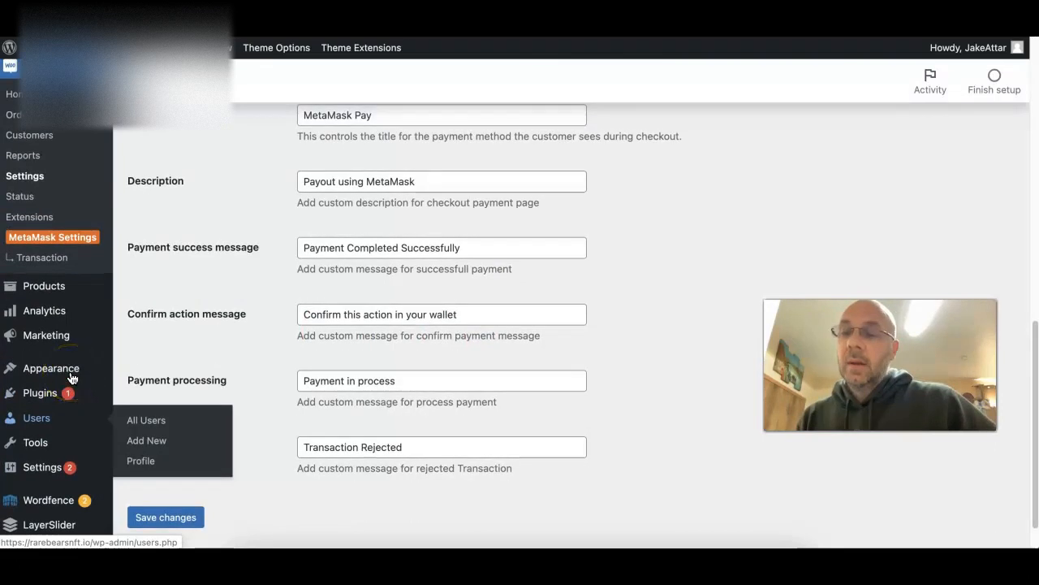
{"action": "mouse_move", "coordinate": [44, 286]}
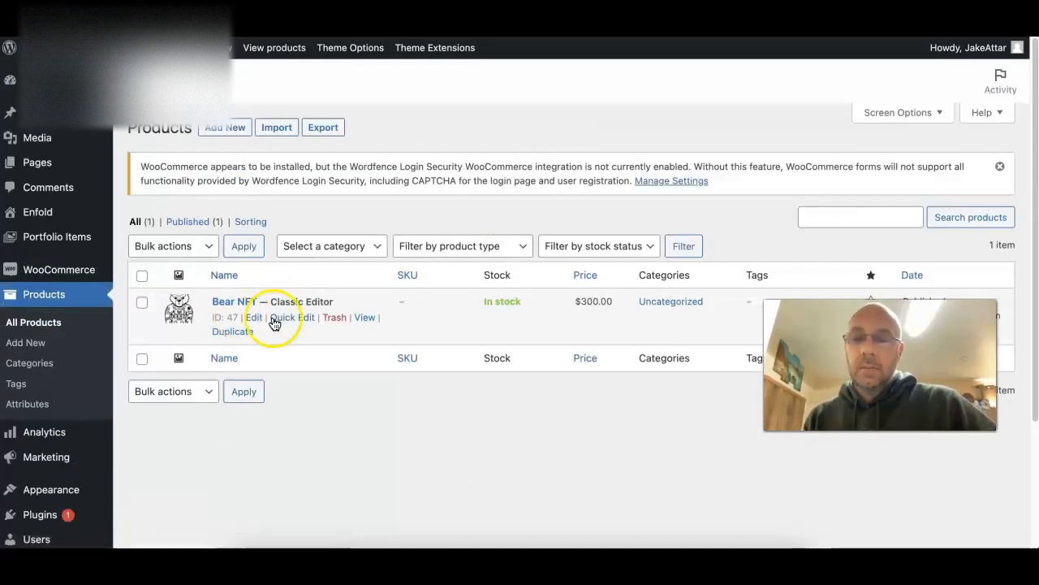
View the Bear NFT storefront page at $300, then bring it up in the product editor
{"action": "left_click", "coordinate": [364, 317]}
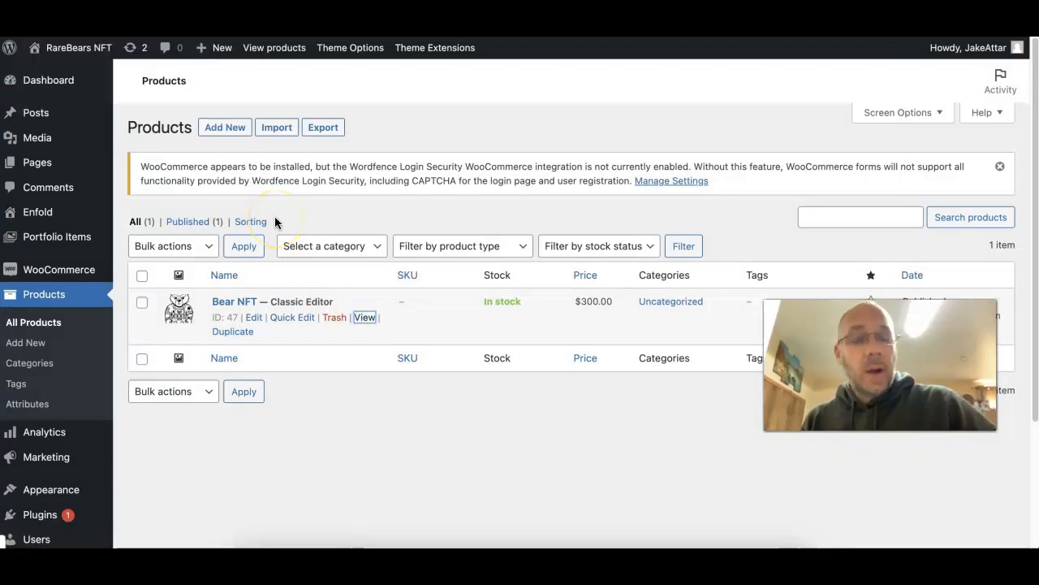
{"action": "left_click", "coordinate": [364, 317]}
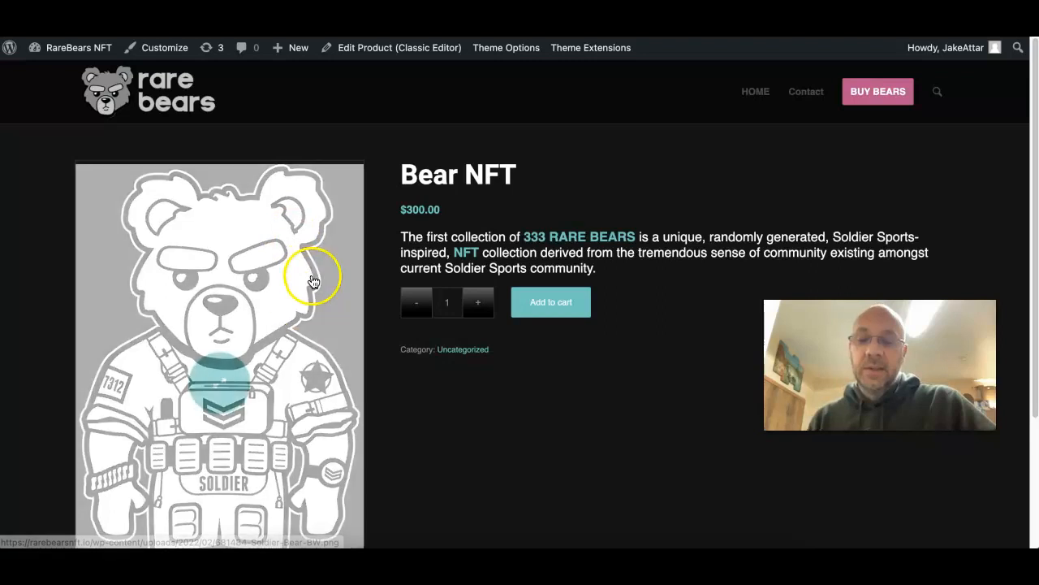
{"action": "scroll", "scroll_direction": "down", "scroll_amount": 3}
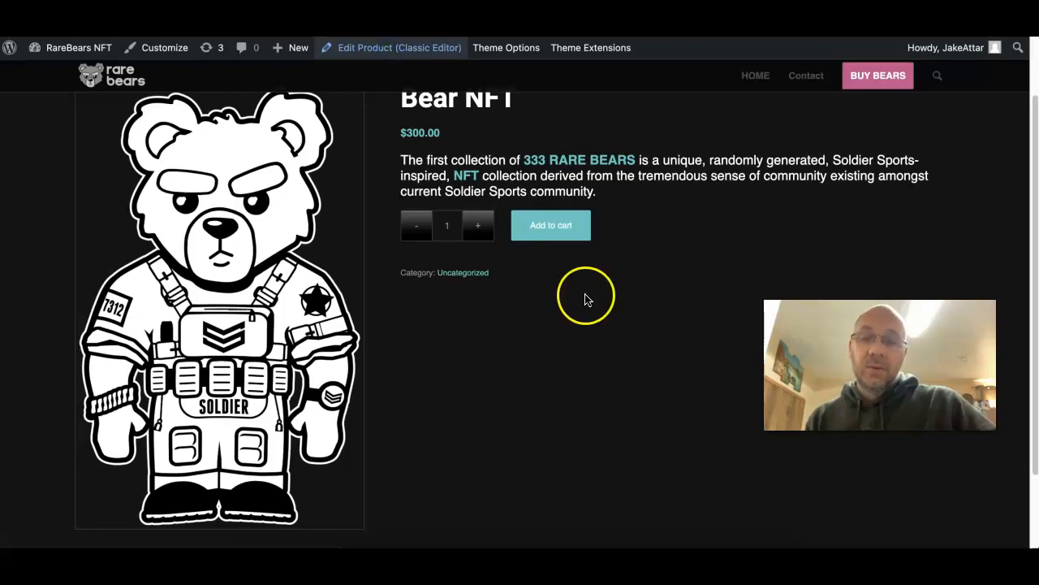
{"action": "left_click", "coordinate": [393, 47]}
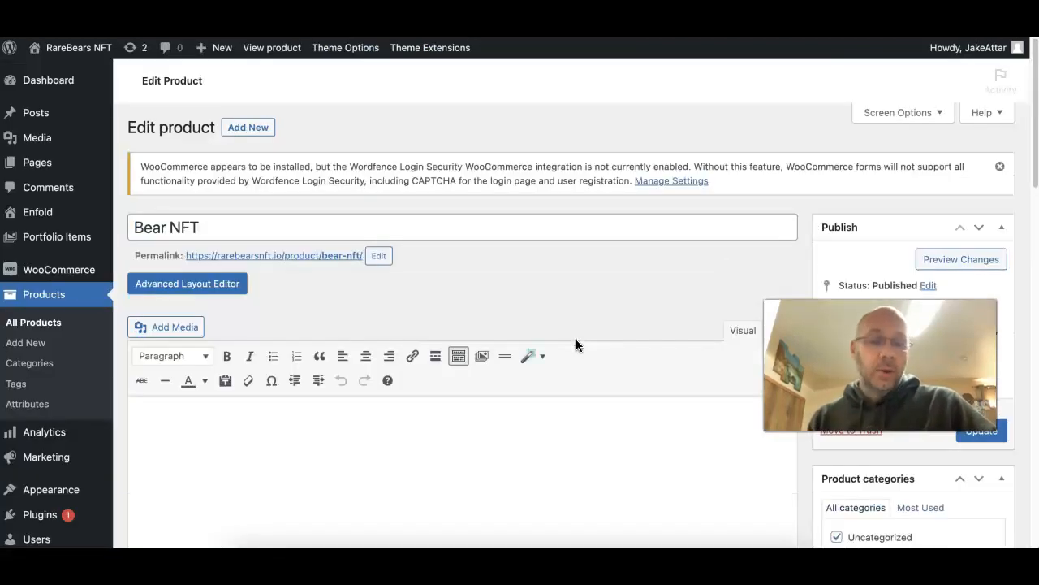
Review the NFT Maker minting chain options and mark the Bear NFT product Downloadable
{"action": "scroll", "scroll_direction": "down", "scroll_amount": 3}
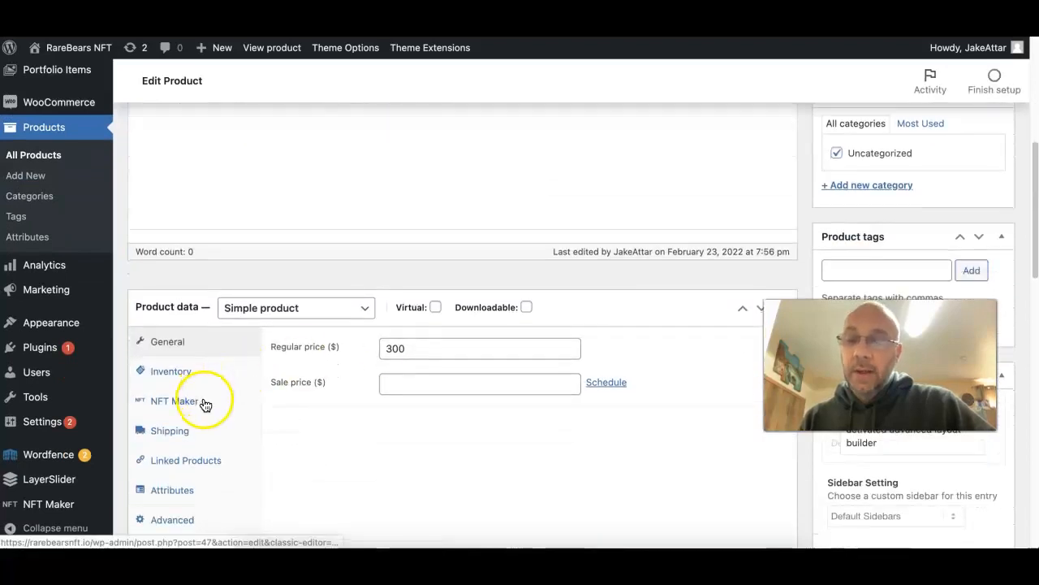
{"action": "left_click", "coordinate": [172, 401]}
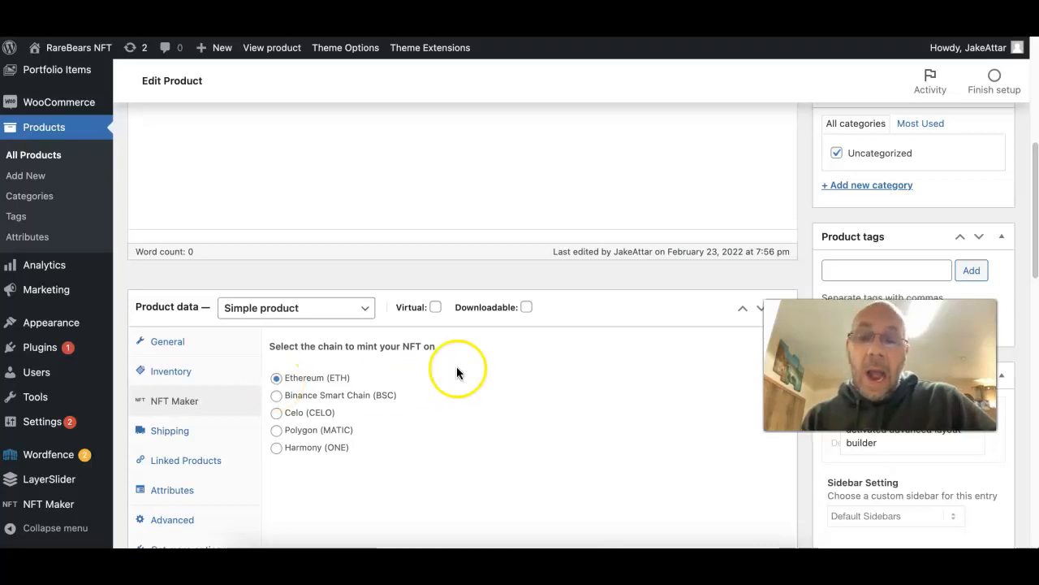
{"action": "left_click", "coordinate": [526, 307]}
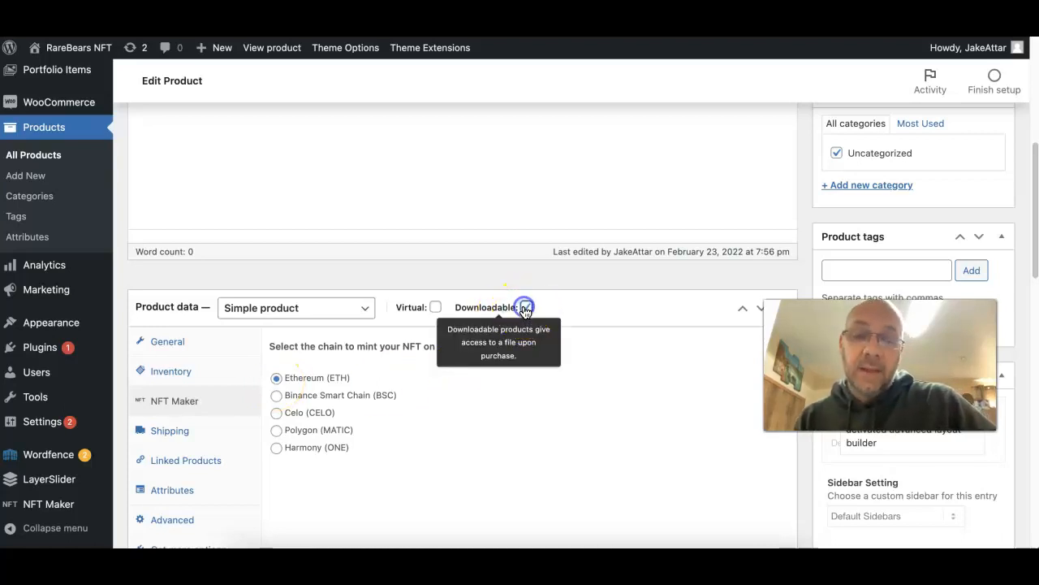
{"action": "left_click", "coordinate": [526, 307]}
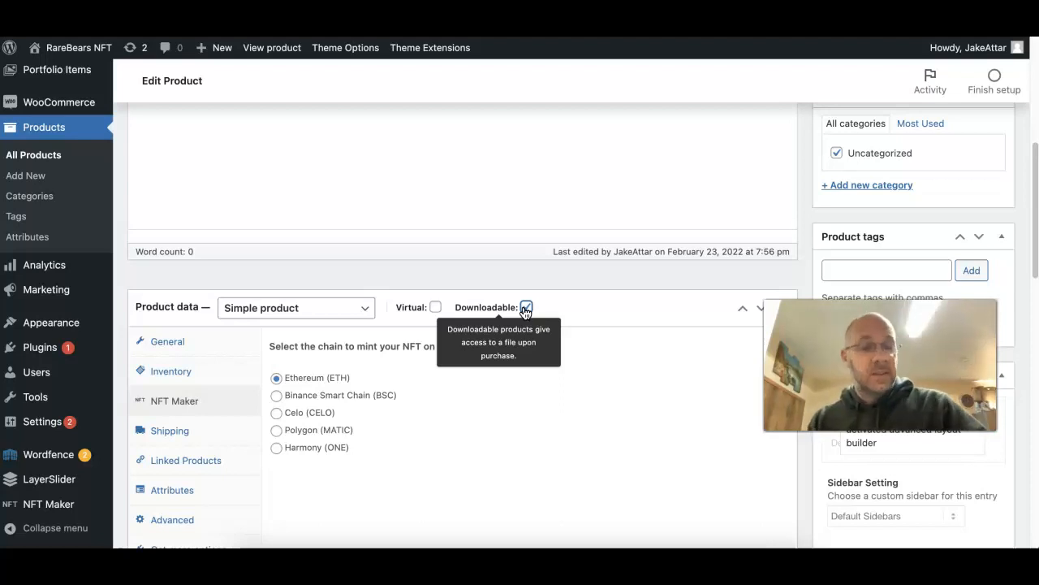
{"action": "mouse_move", "coordinate": [780, 461]}
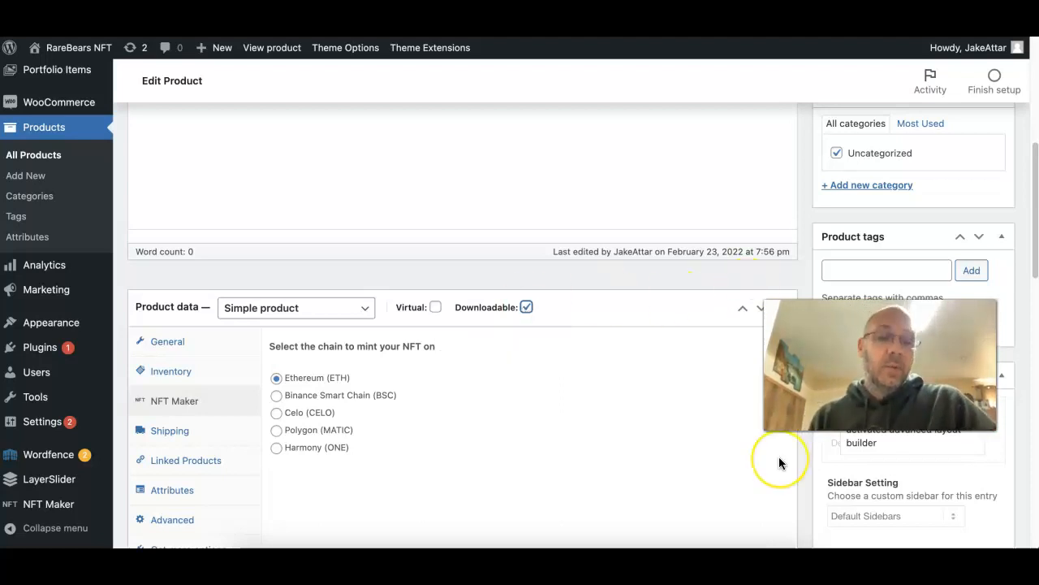
Review the General downloadable files: $300 price, unlimited downloads, no expiry
{"action": "scroll", "scroll_direction": "down", "scroll_amount": 3}
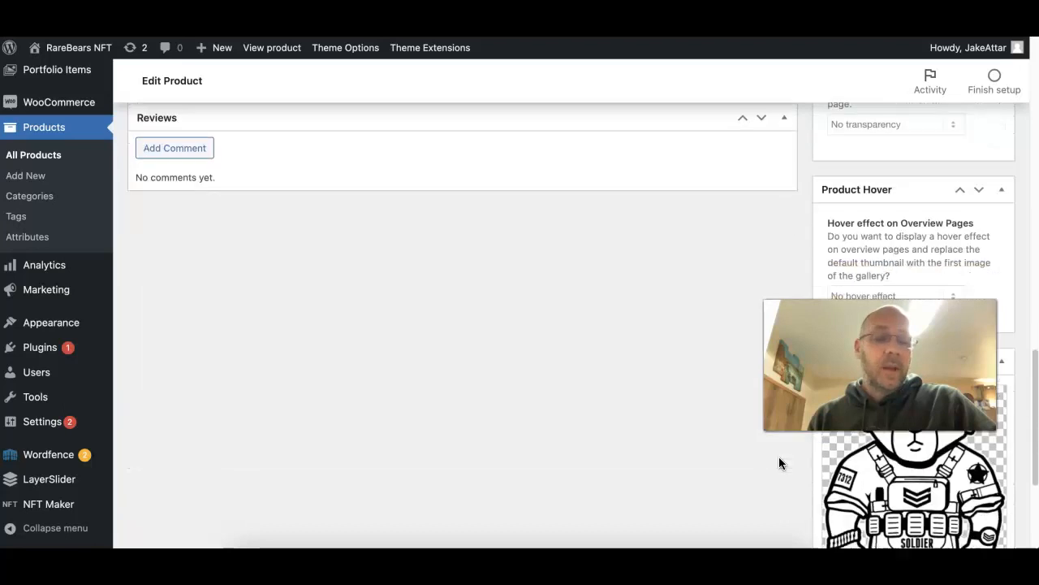
{"action": "scroll", "scroll_direction": "down", "scroll_amount": 3}
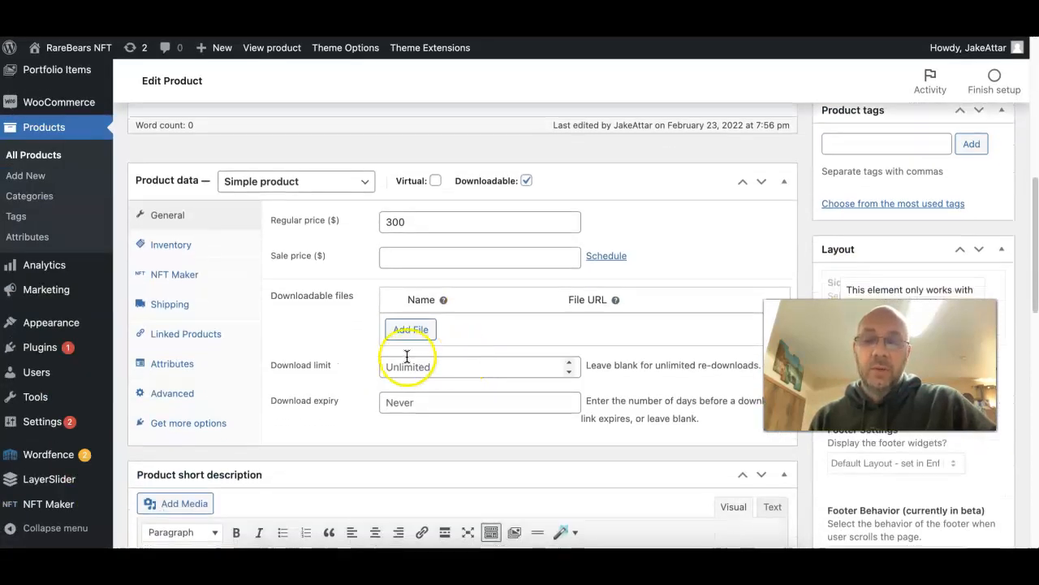
{"action": "mouse_move", "coordinate": [611, 328]}
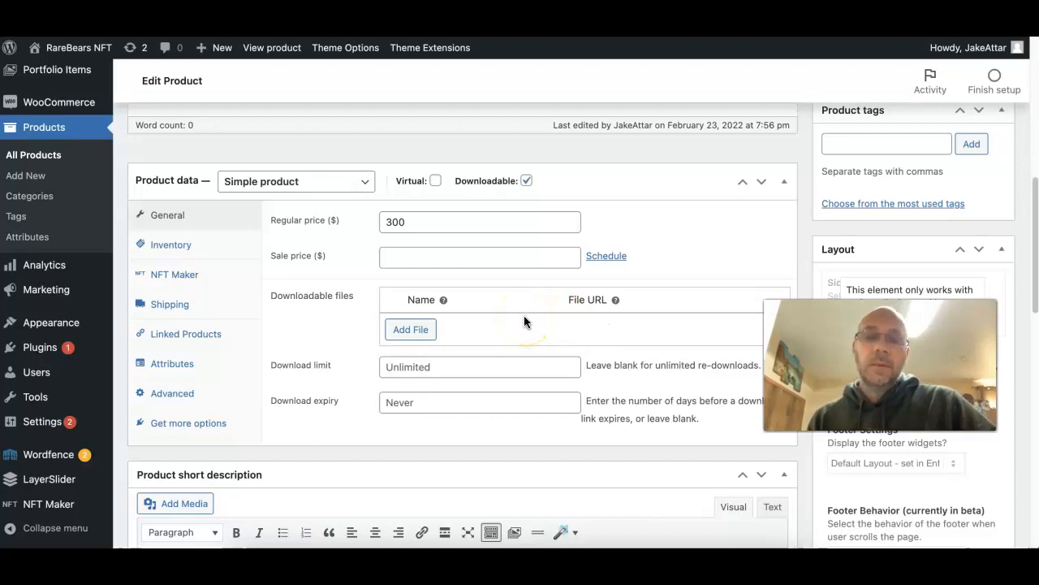
{"action": "mouse_move", "coordinate": [588, 325]}
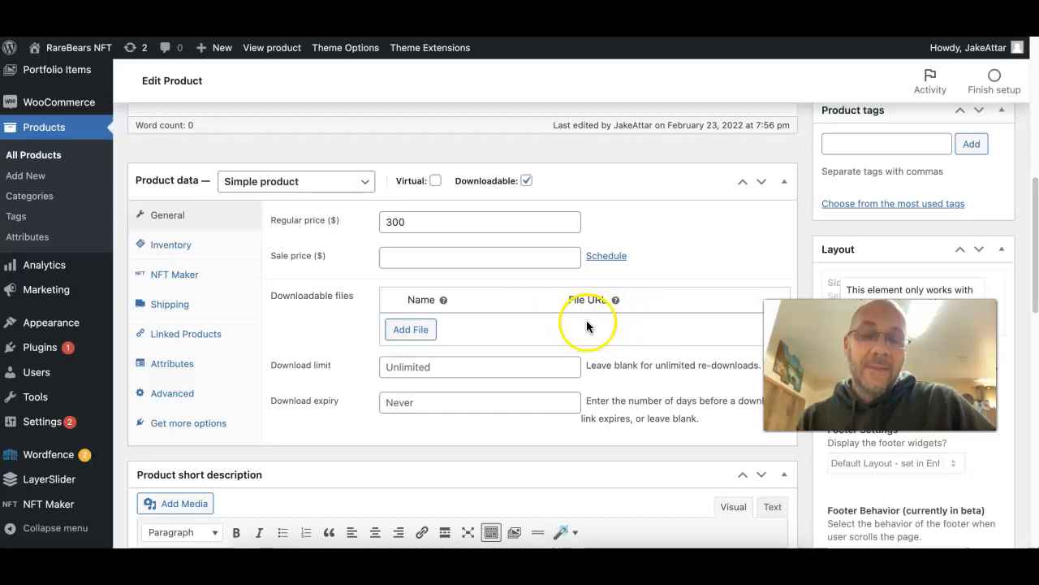
{"action": "mouse_move", "coordinate": [714, 347]}
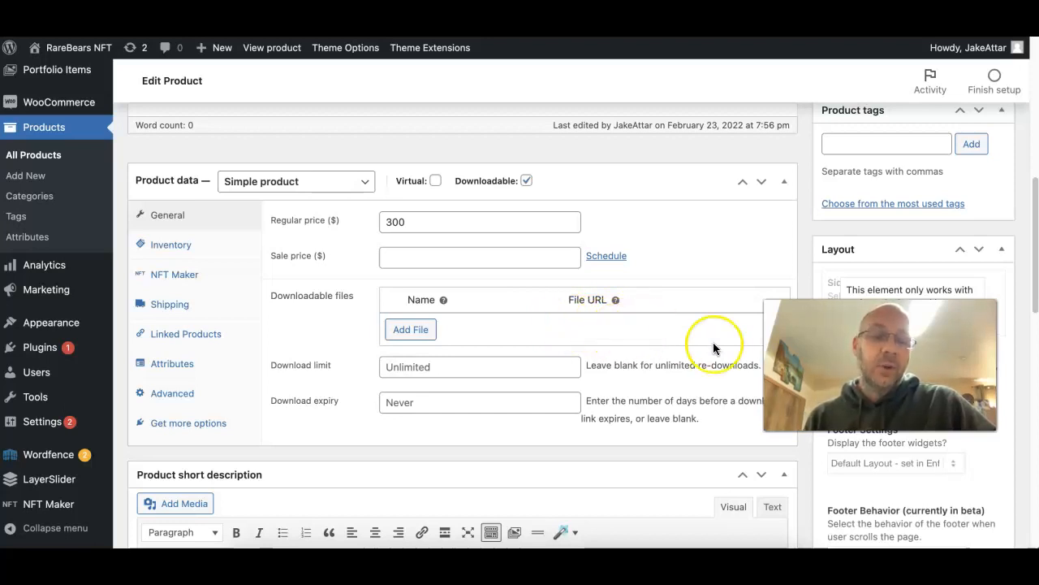
{"action": "scroll", "scroll_direction": "down", "scroll_amount": 3}
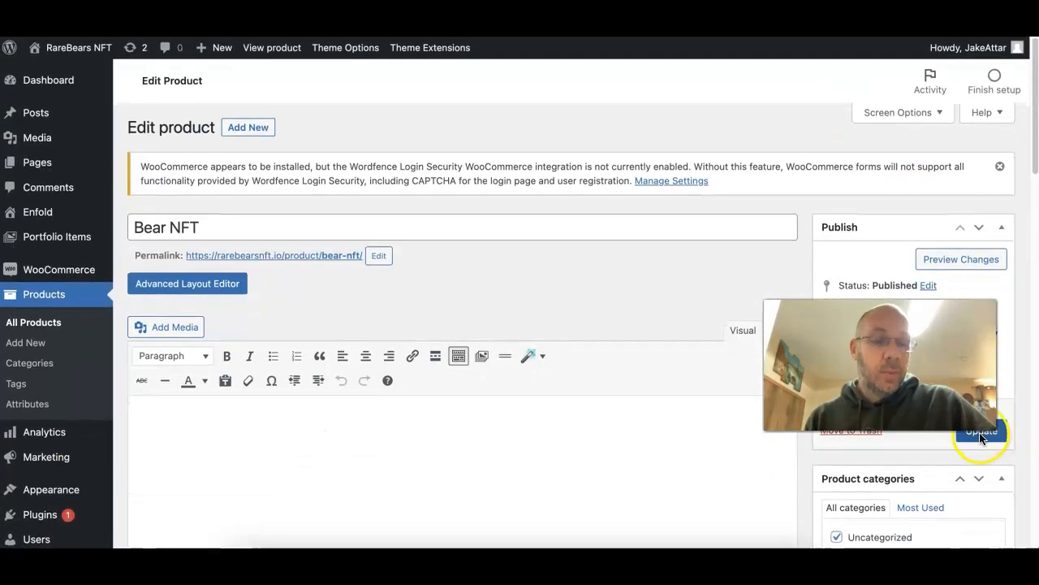
{"action": "mouse_move", "coordinate": [386, 380]}
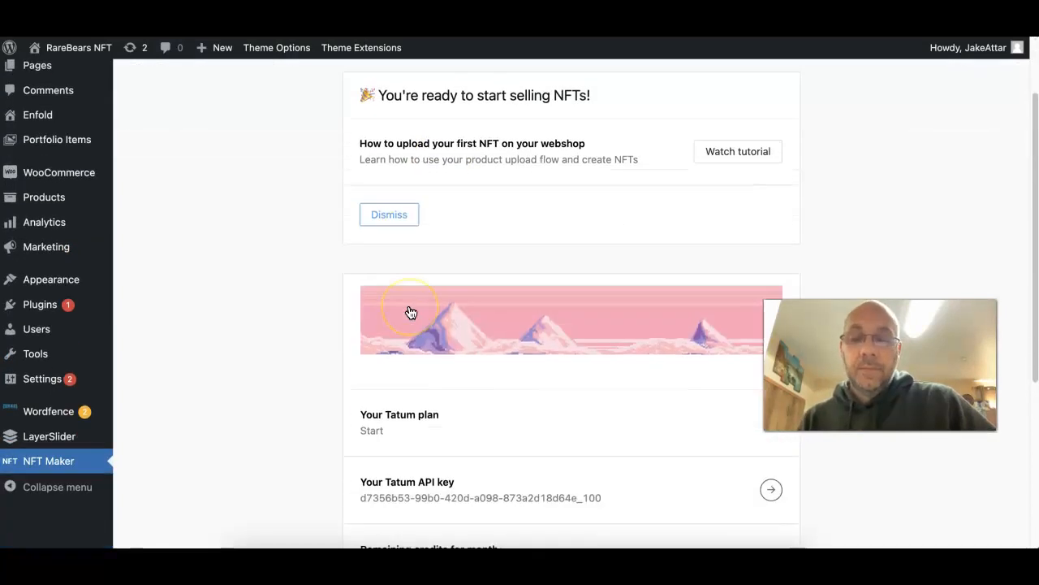
Browse the NFT Maker dashboard toward the NFTs Created list with Bear NFT, product 47, ETH
{"action": "scroll", "scroll_direction": "down", "scroll_amount": 3}
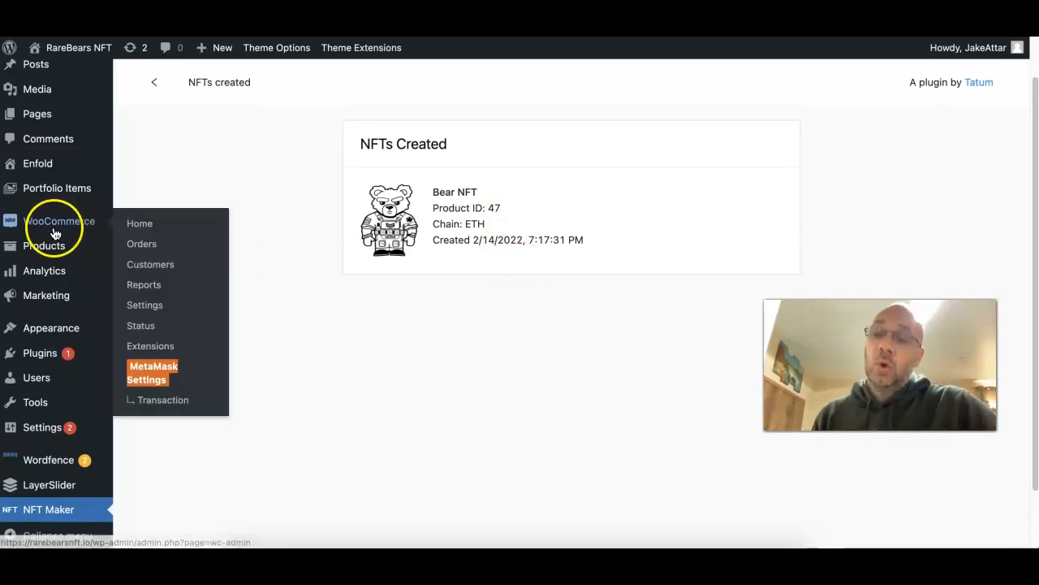
Land on the WooCommerce Home welcome page, then head to the MetaMask payment settings
{"action": "left_click", "coordinate": [140, 224]}
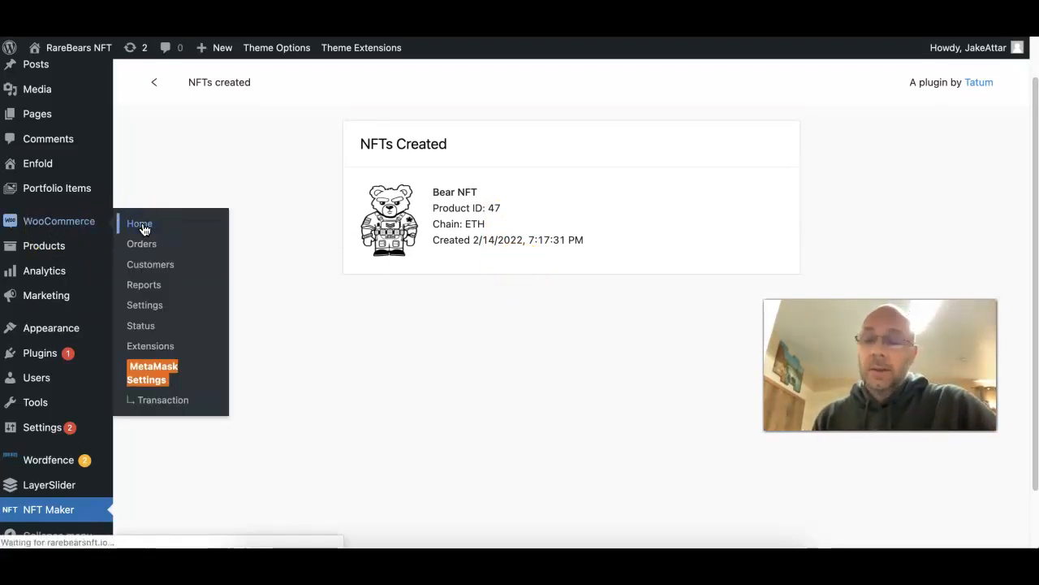
{"action": "mouse_move", "coordinate": [796, 153]}
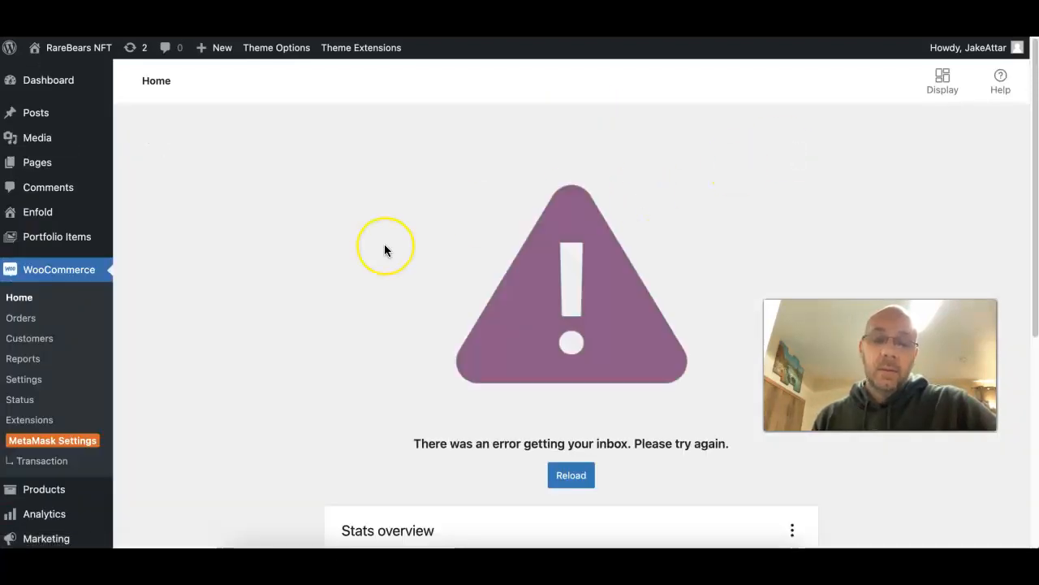
{"action": "scroll", "scroll_direction": "down", "scroll_amount": 3}
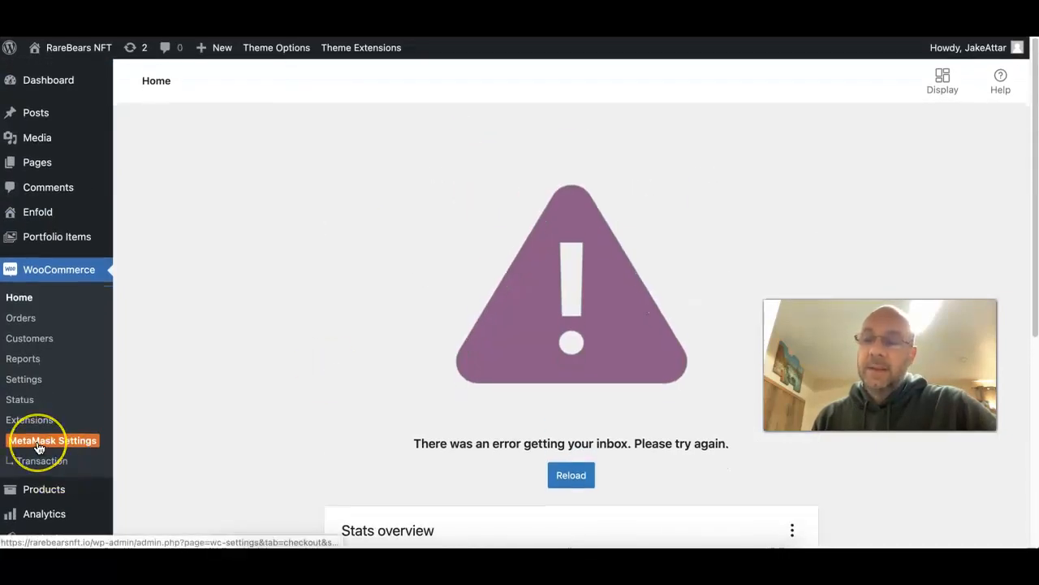
{"action": "left_click", "coordinate": [572, 474]}
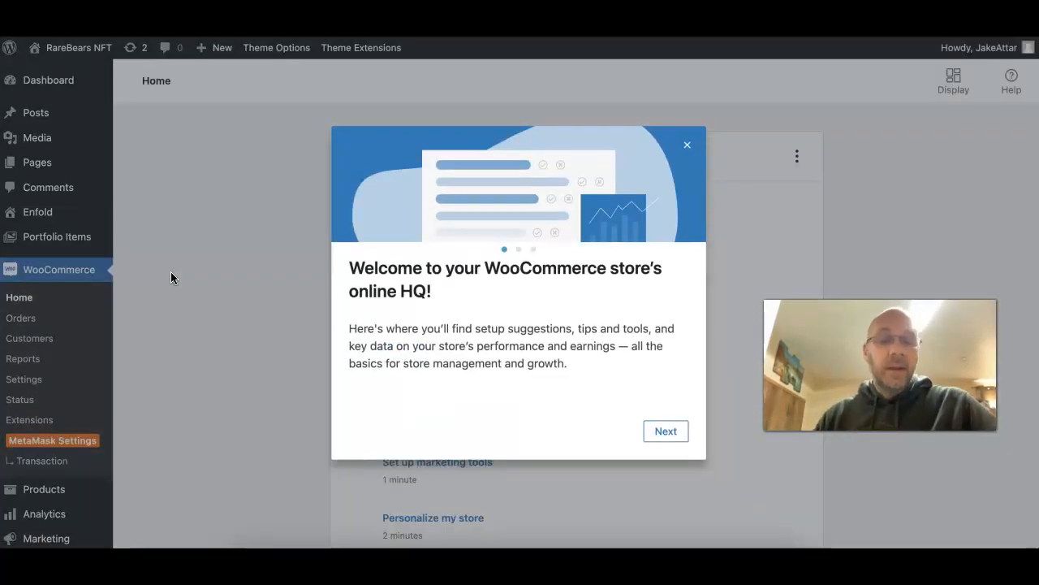
{"action": "mouse_move", "coordinate": [753, 500]}
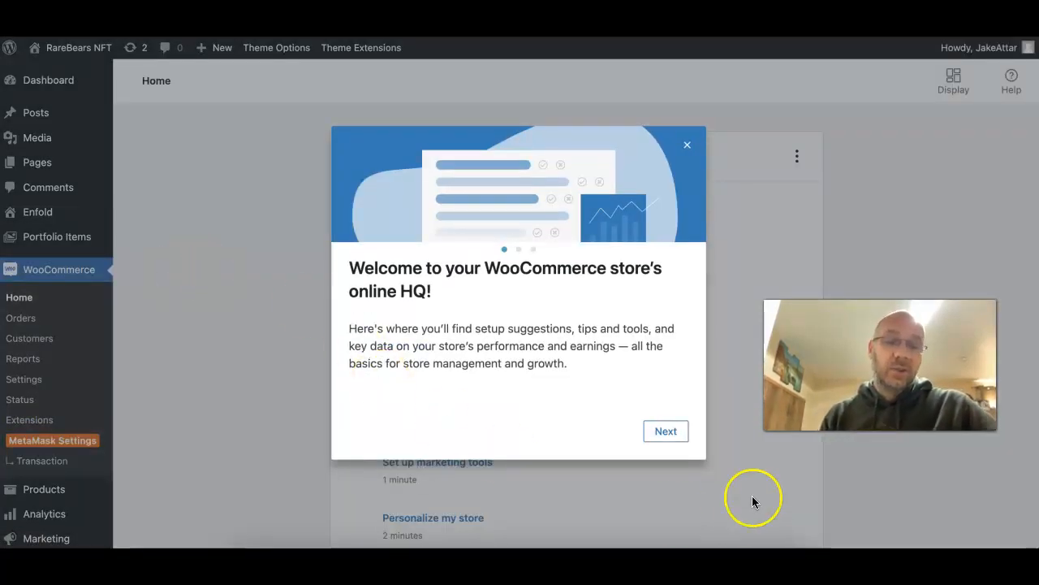